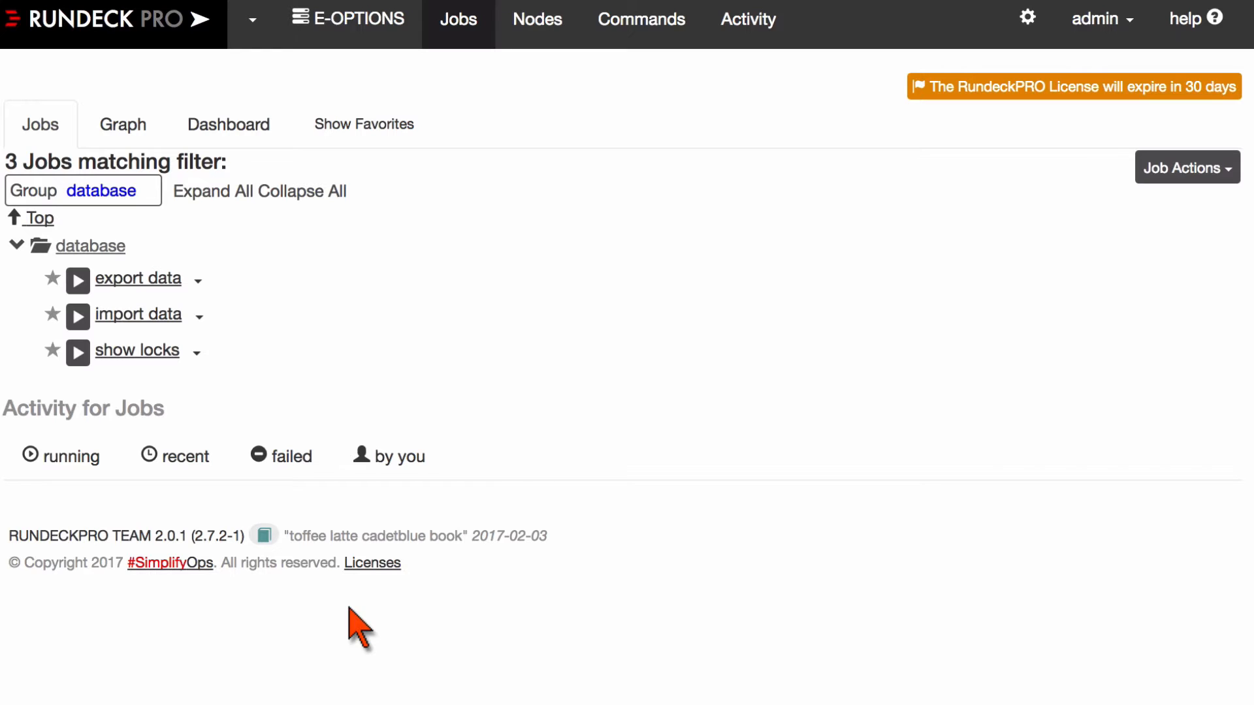
mouse_move(219, 422)
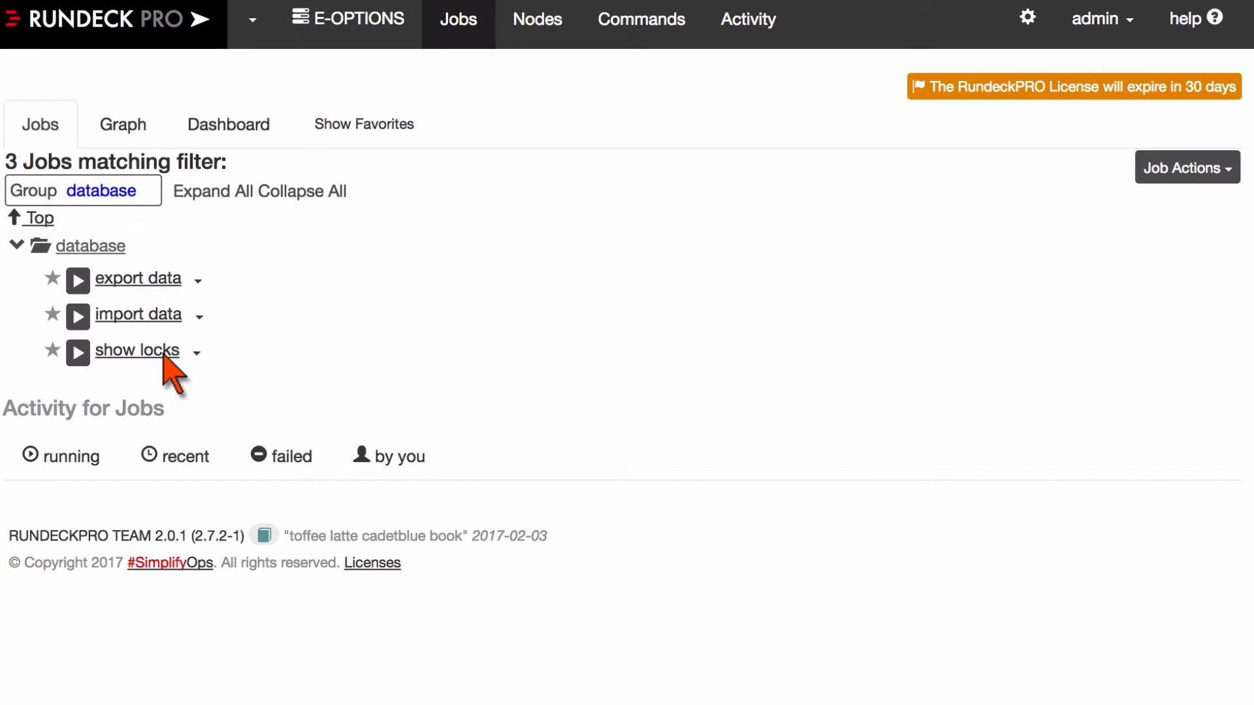
mouse_move(137, 350)
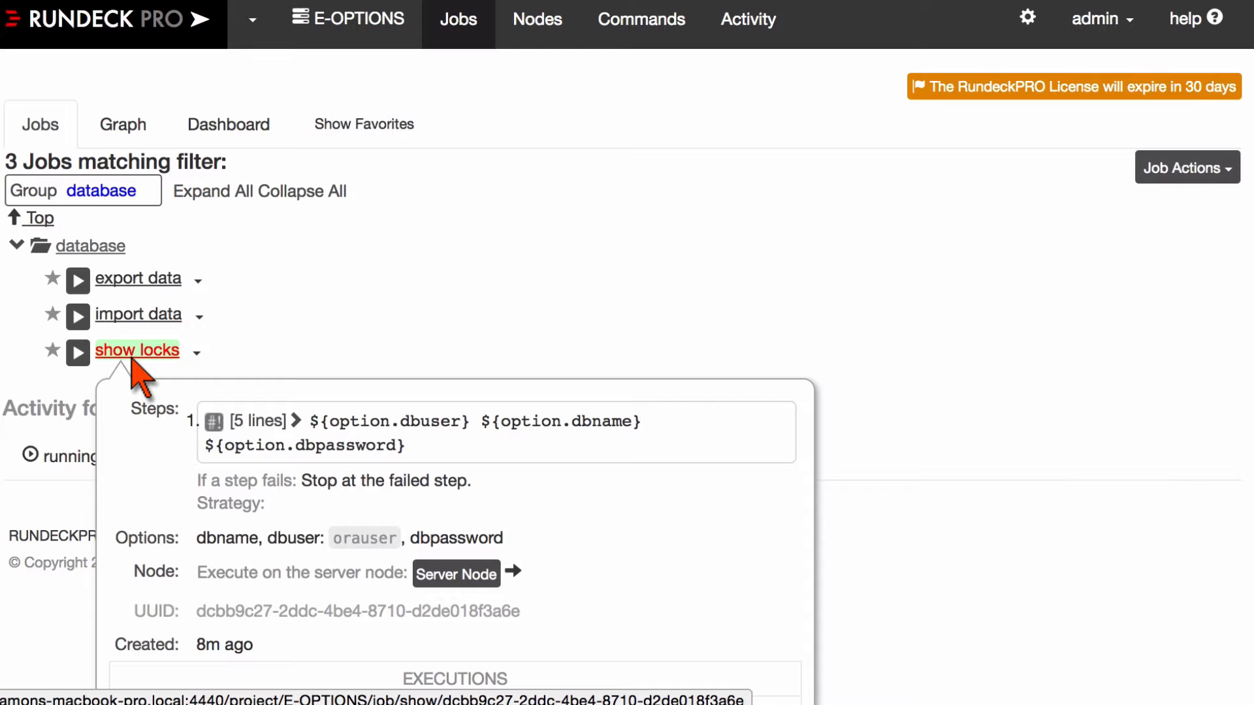
Step: Open the show locks job's Prepare and Run page showing its clear-text password option
left_click(137, 350)
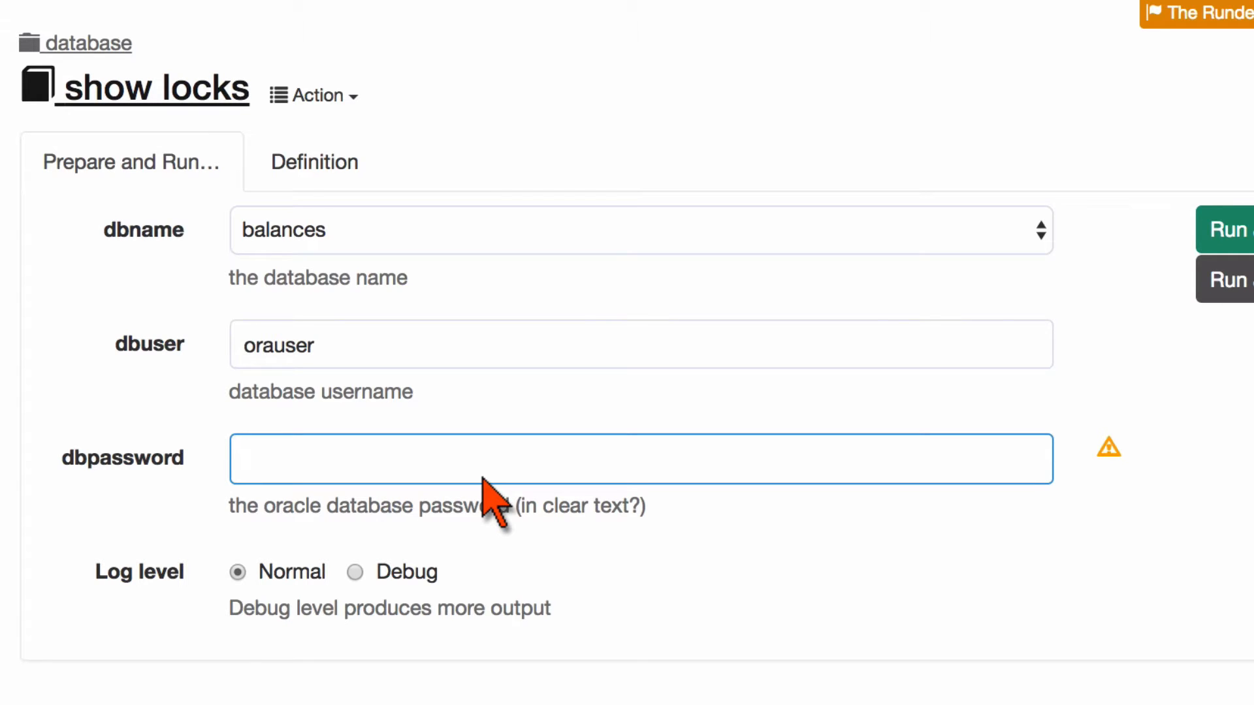
scroll("down", 3)
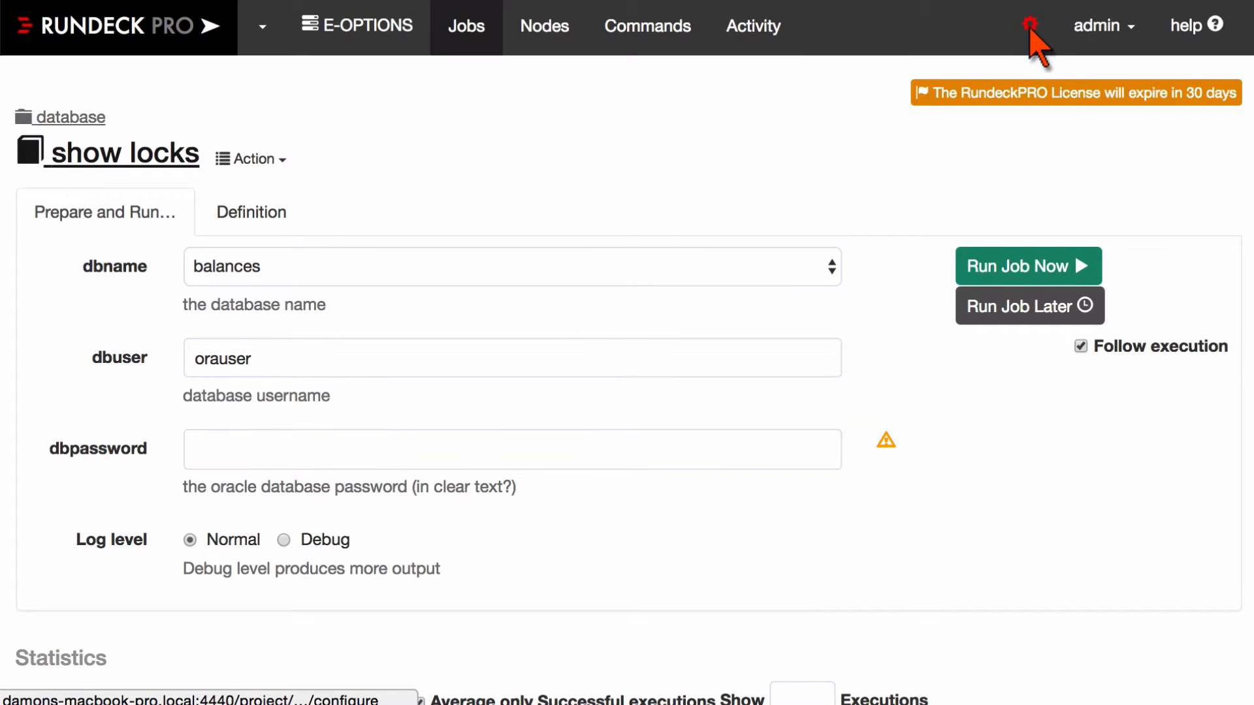
Step: Go to project settings Key Storage, check the Add or Upload a Key types, then close that dialog
left_click(1030, 26)
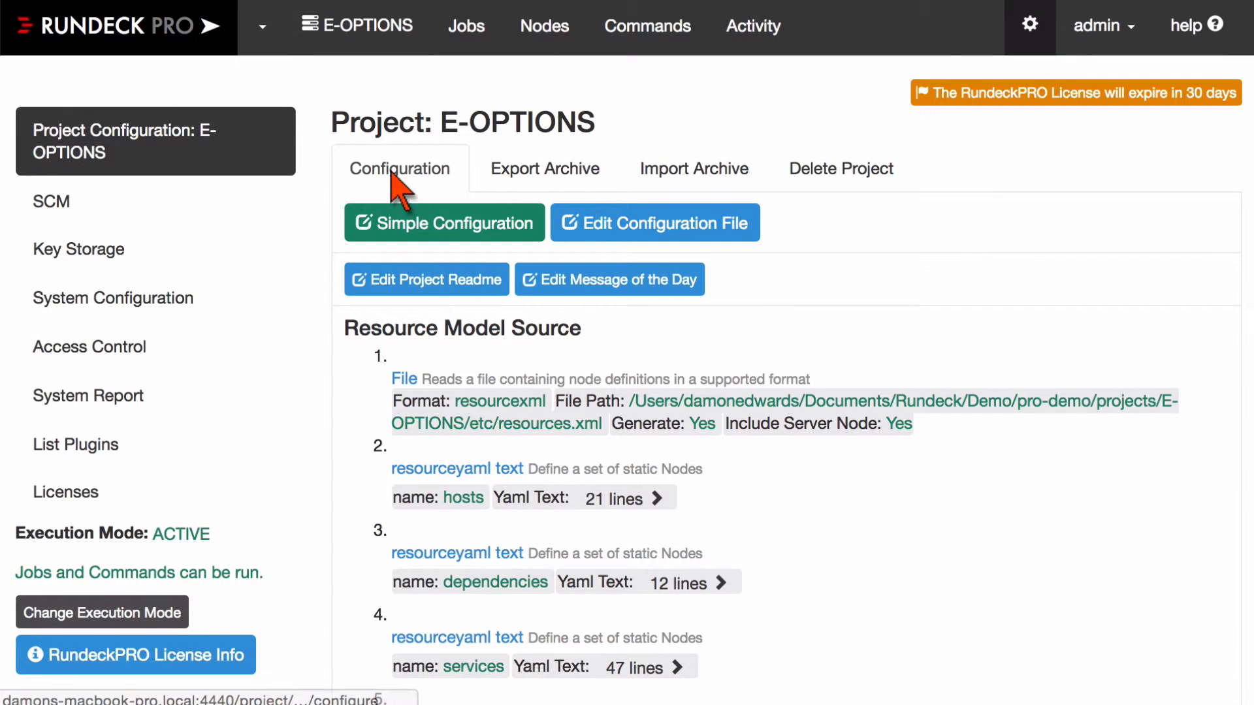
left_click(78, 248)
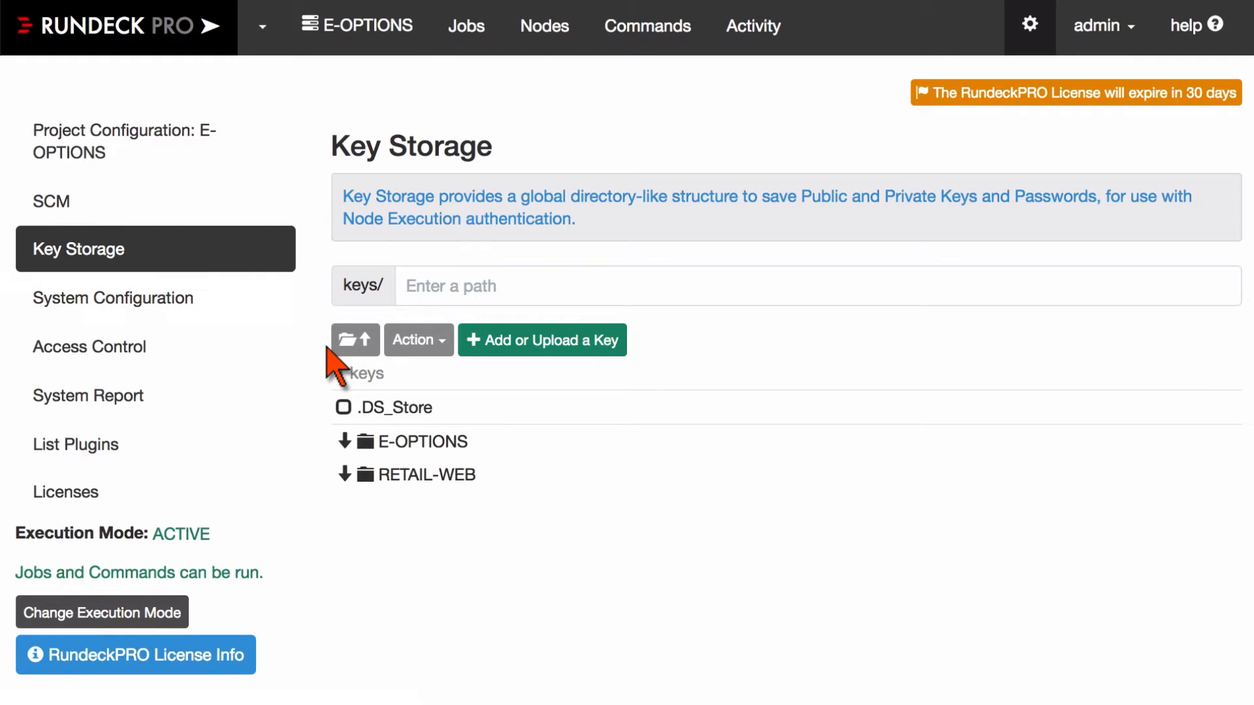
left_click(541, 339)
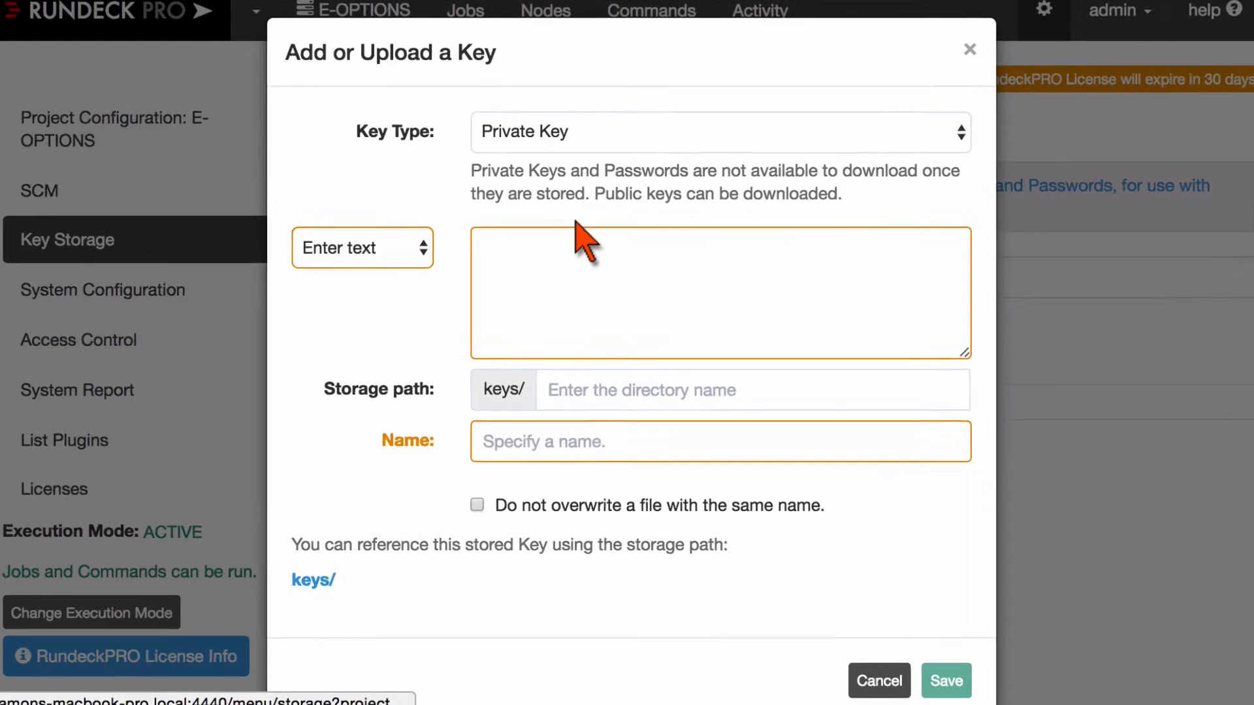
left_click(719, 132)
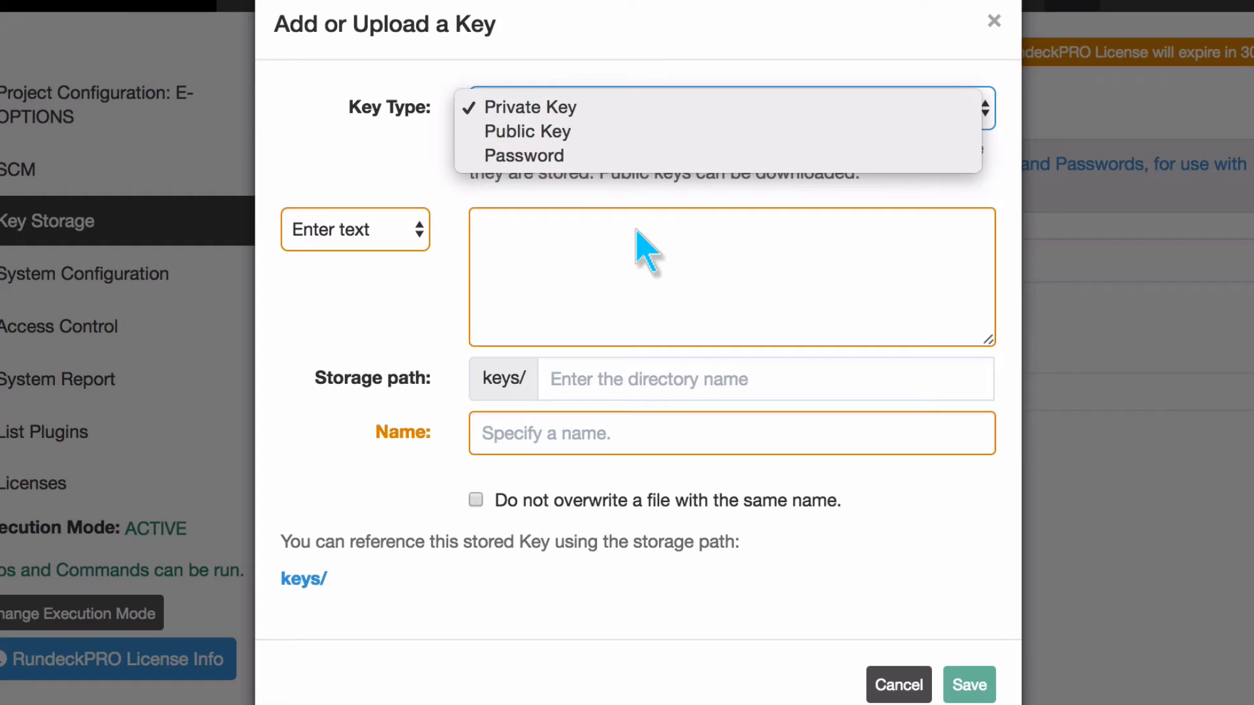
left_click(522, 155)
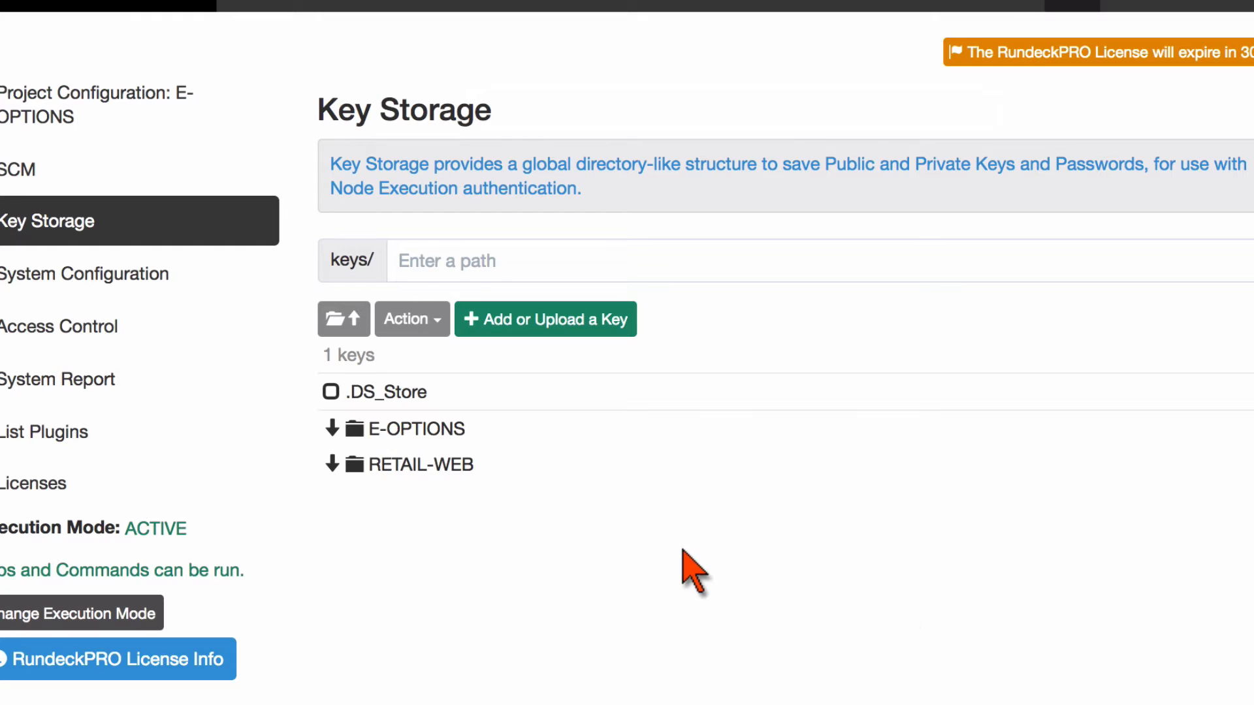
Step: Select ora.password in the E-OPTIONS folder to show path keys/E-OPTIONS/ora.password
left_click(414, 428)
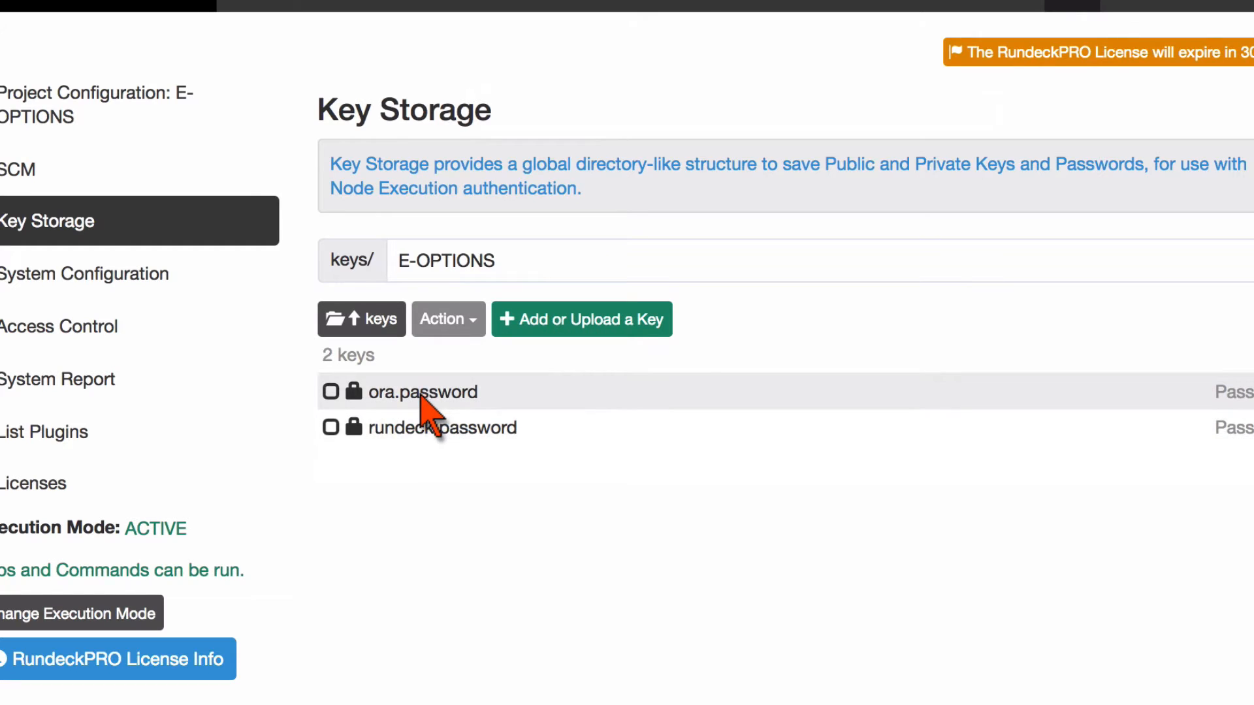
left_click(422, 391)
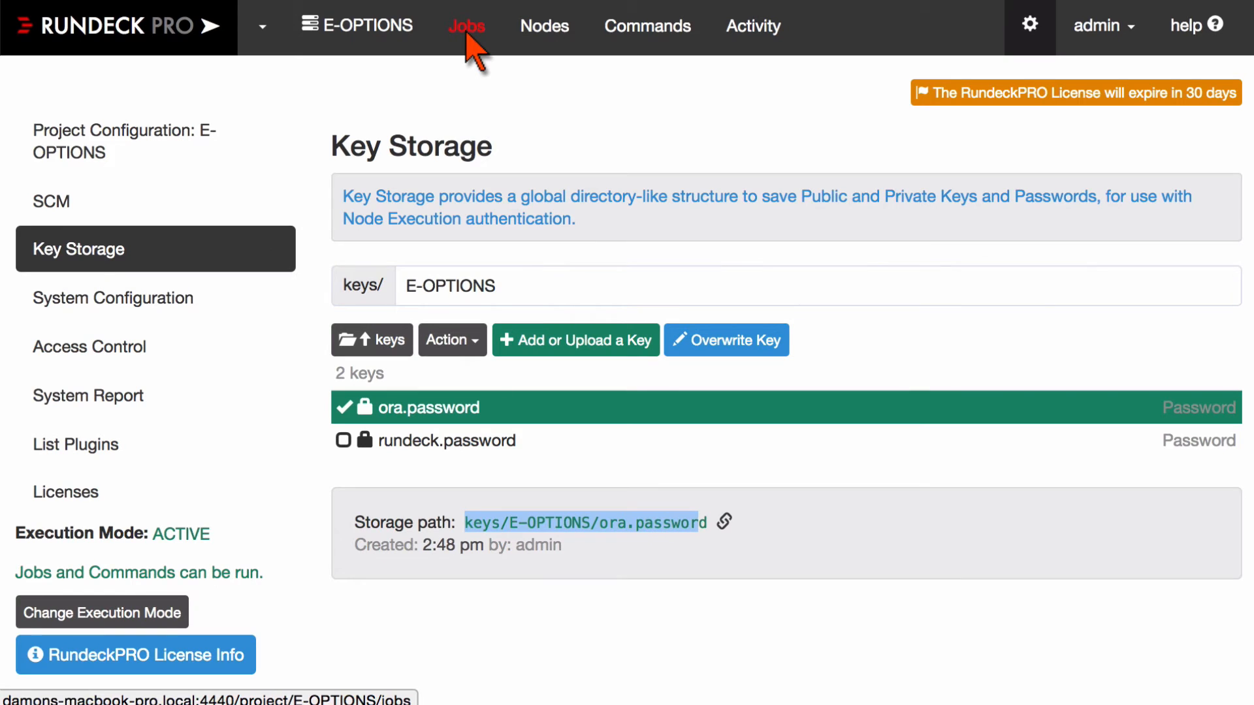
Step: Open the import data job's run form and hover the dbpassword lock icon
left_click(467, 25)
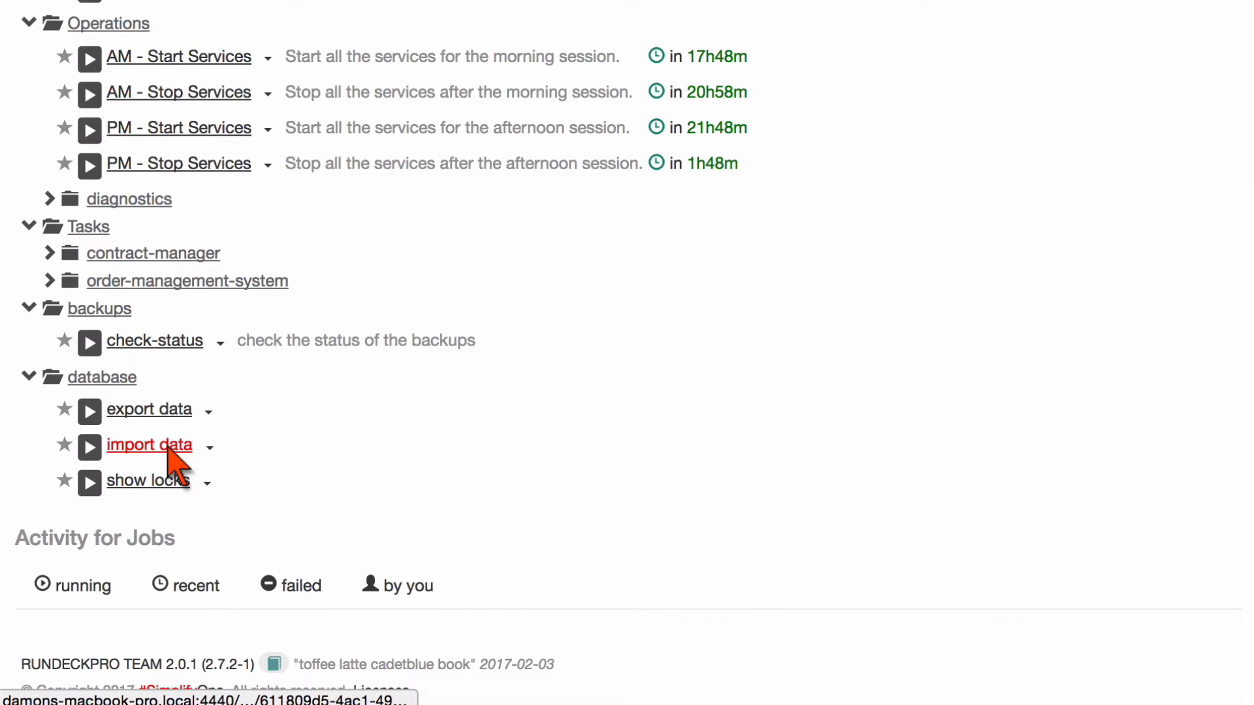
left_click(149, 444)
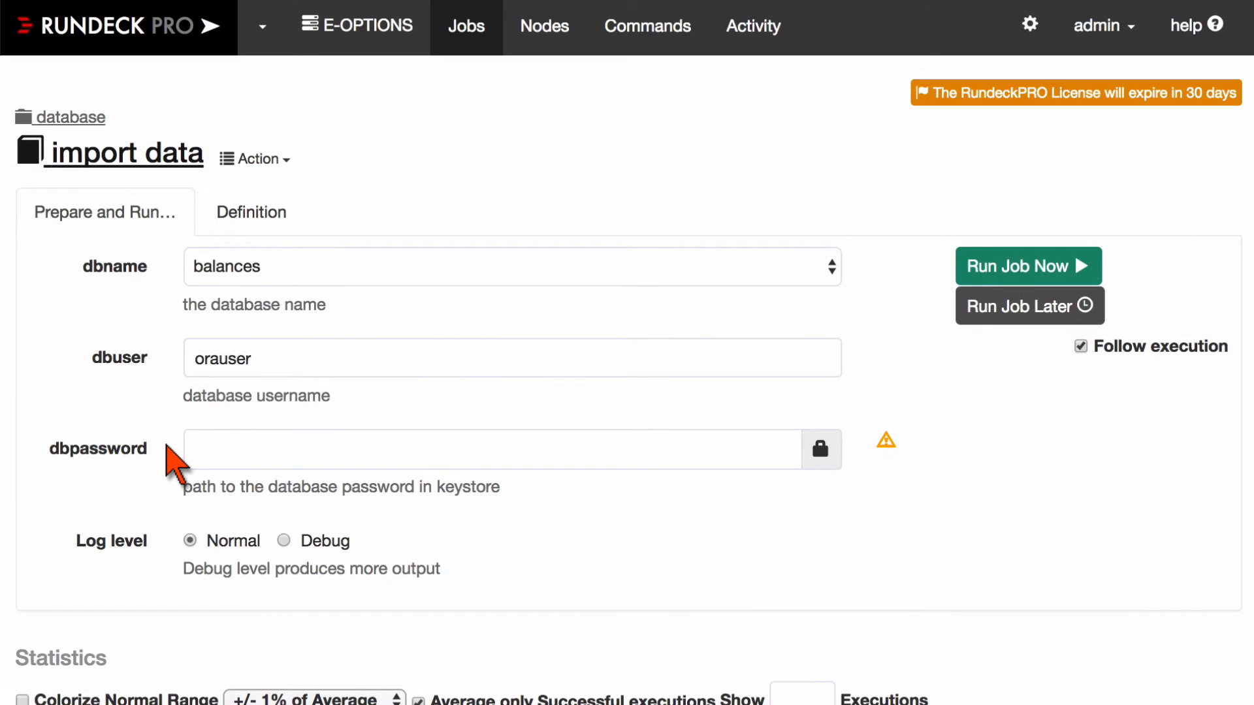
mouse_move(313, 487)
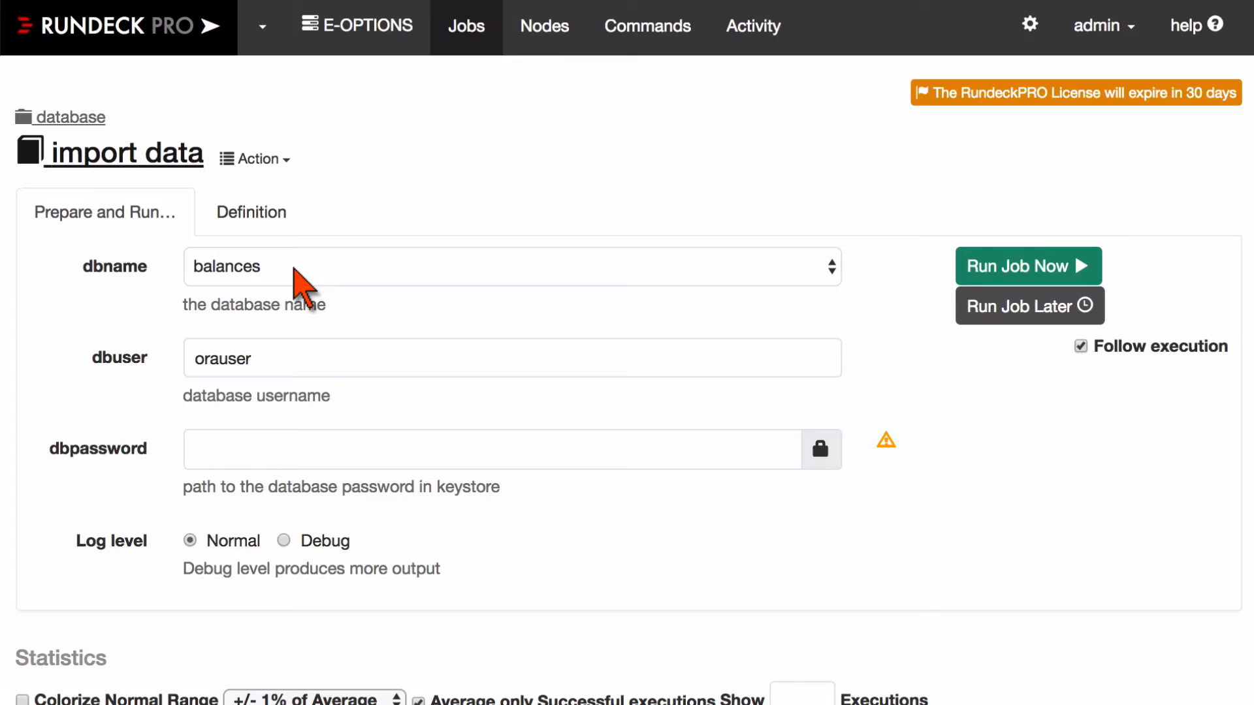
mouse_move(300, 377)
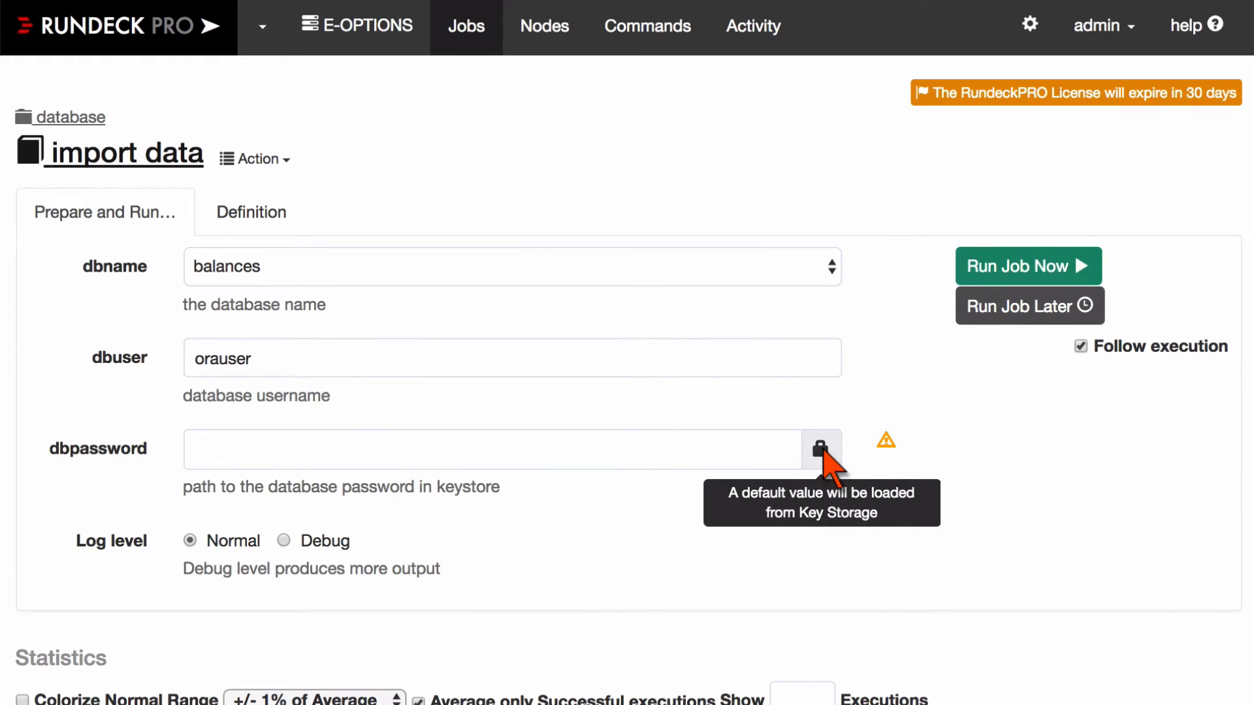
left_click(255, 158)
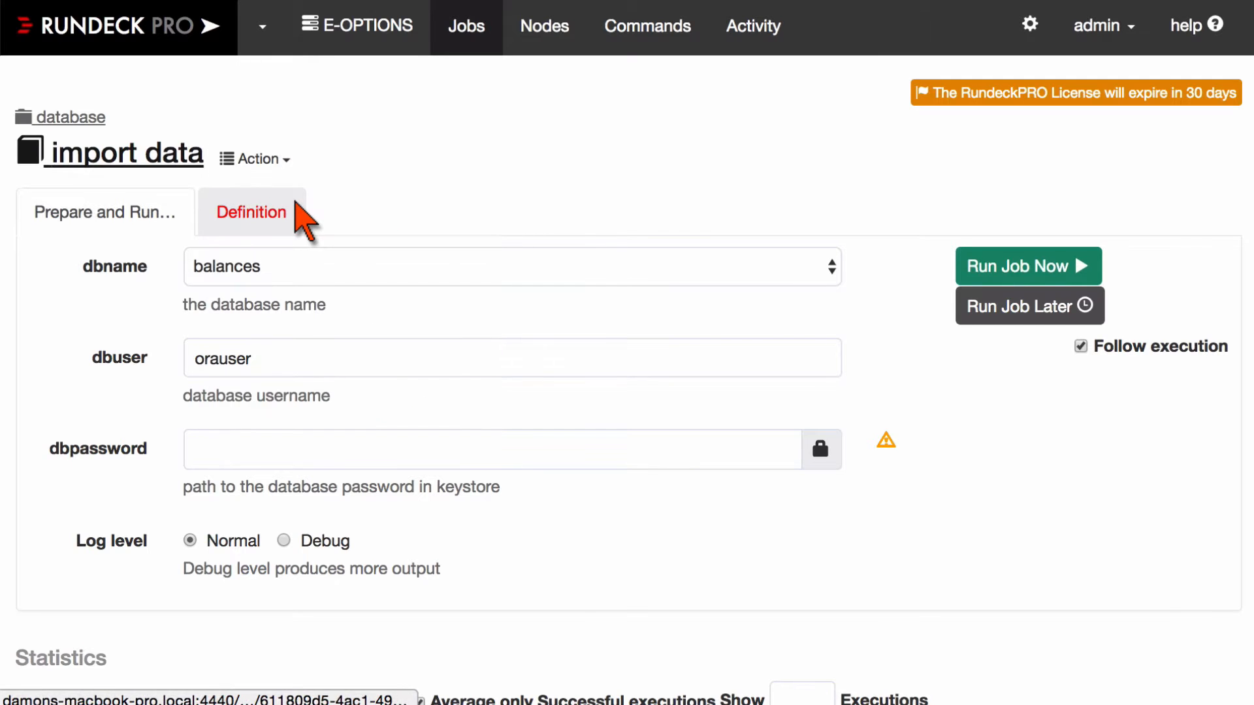
Step: Edit the dbpassword option from the Definition view to see its Storage Path keys/E-OPTIONS/ora.password
left_click(251, 212)
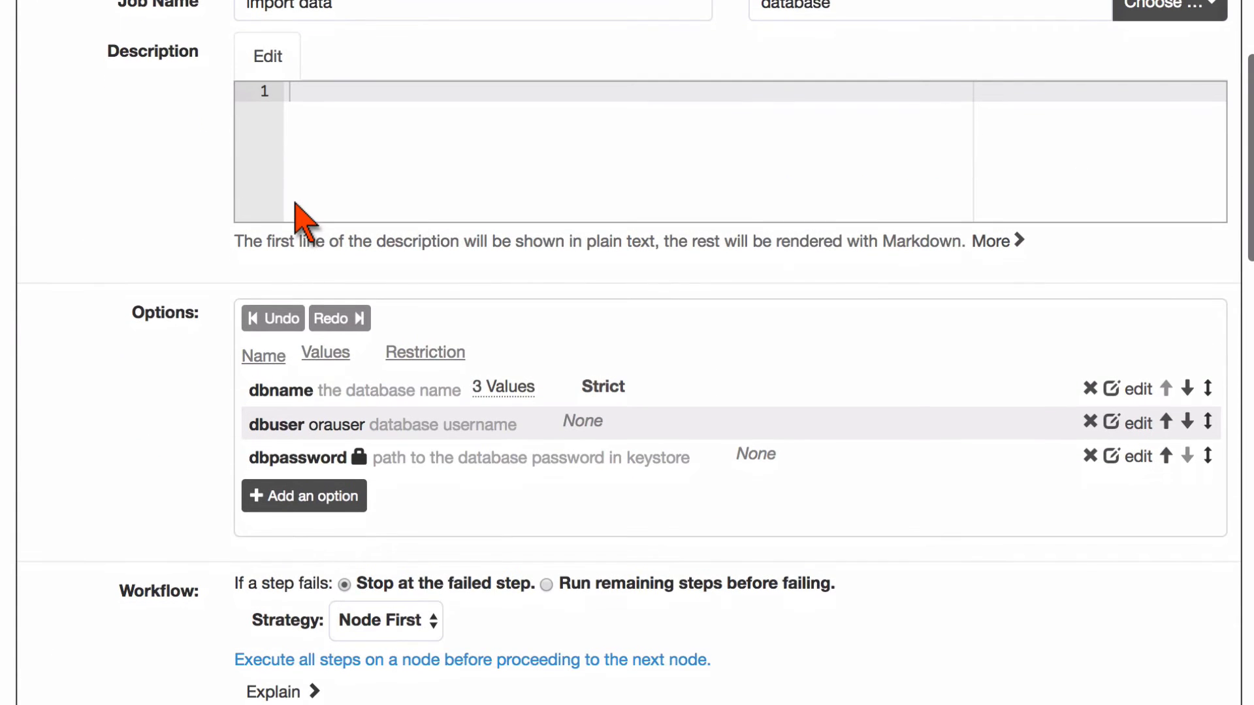
left_click(1137, 455)
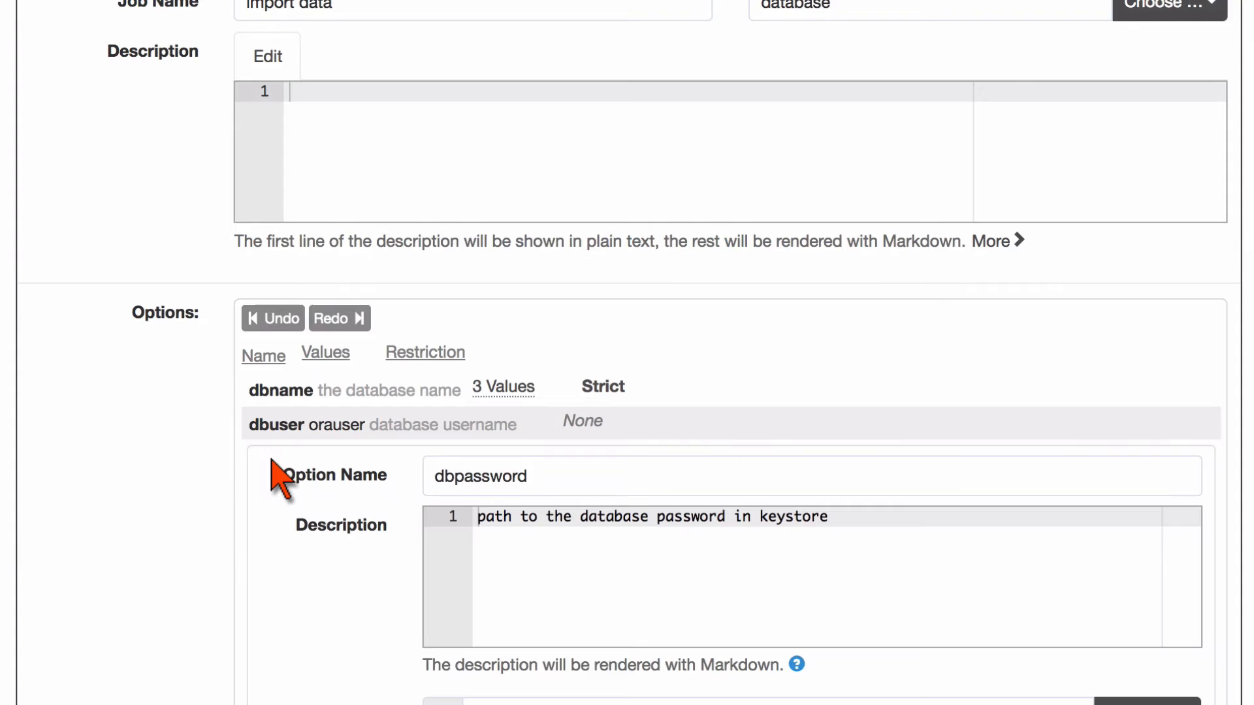
scroll("down", 3)
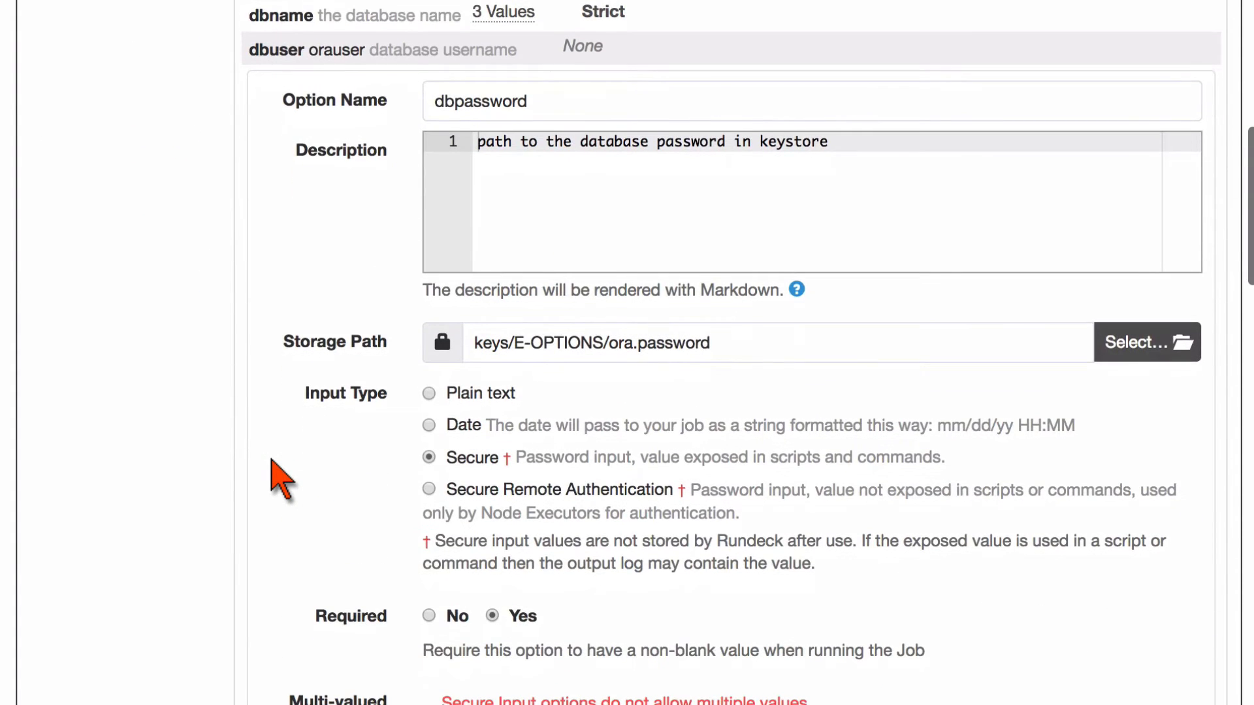
scroll("down", 3)
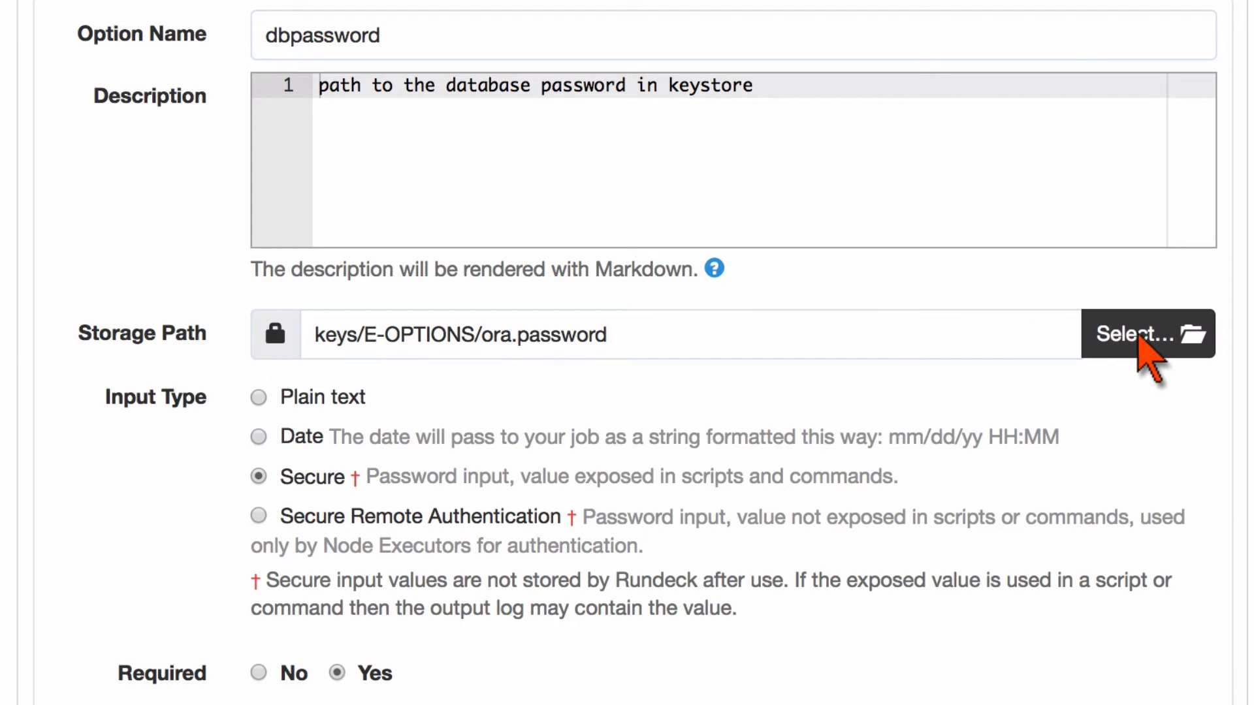
mouse_move(820, 373)
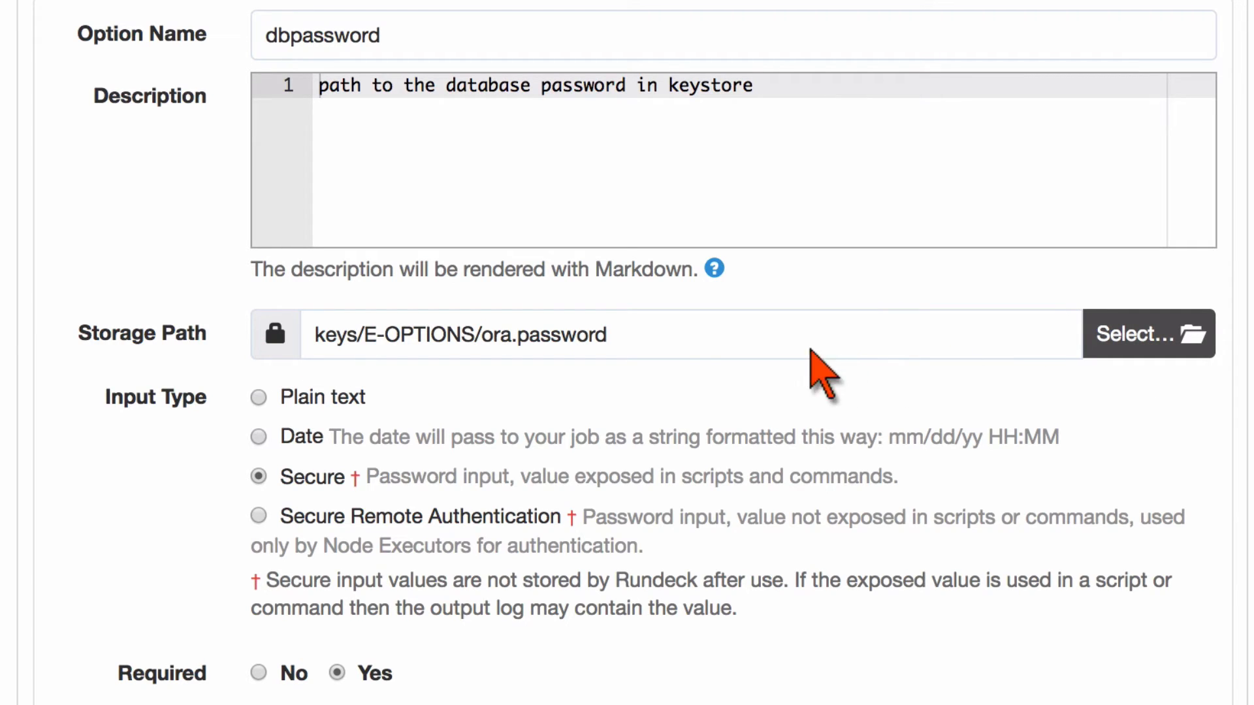
mouse_move(708, 372)
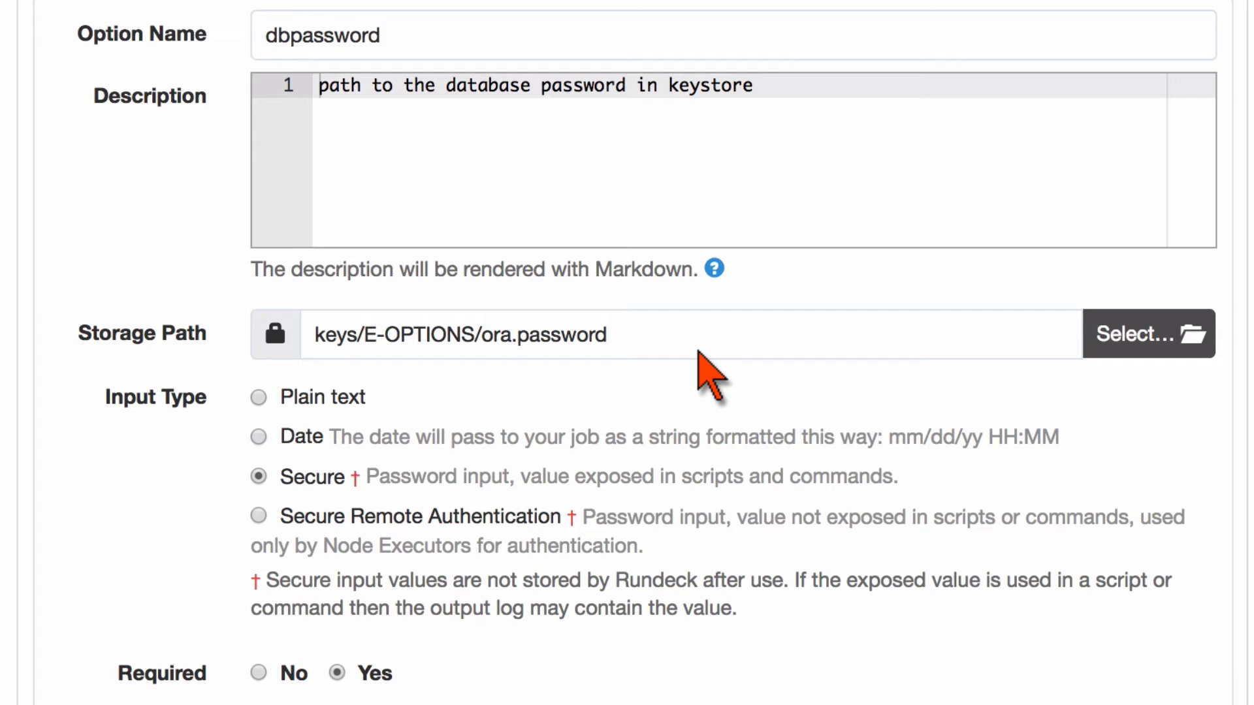
mouse_move(415, 112)
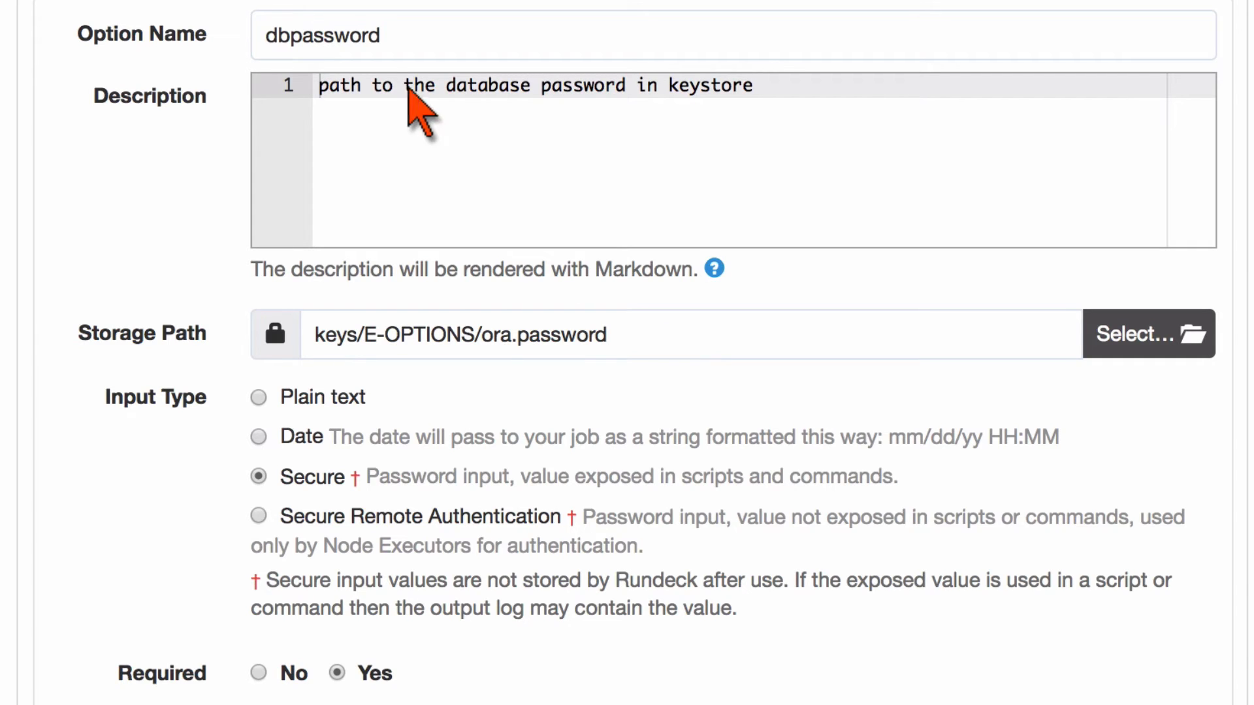
mouse_move(596, 376)
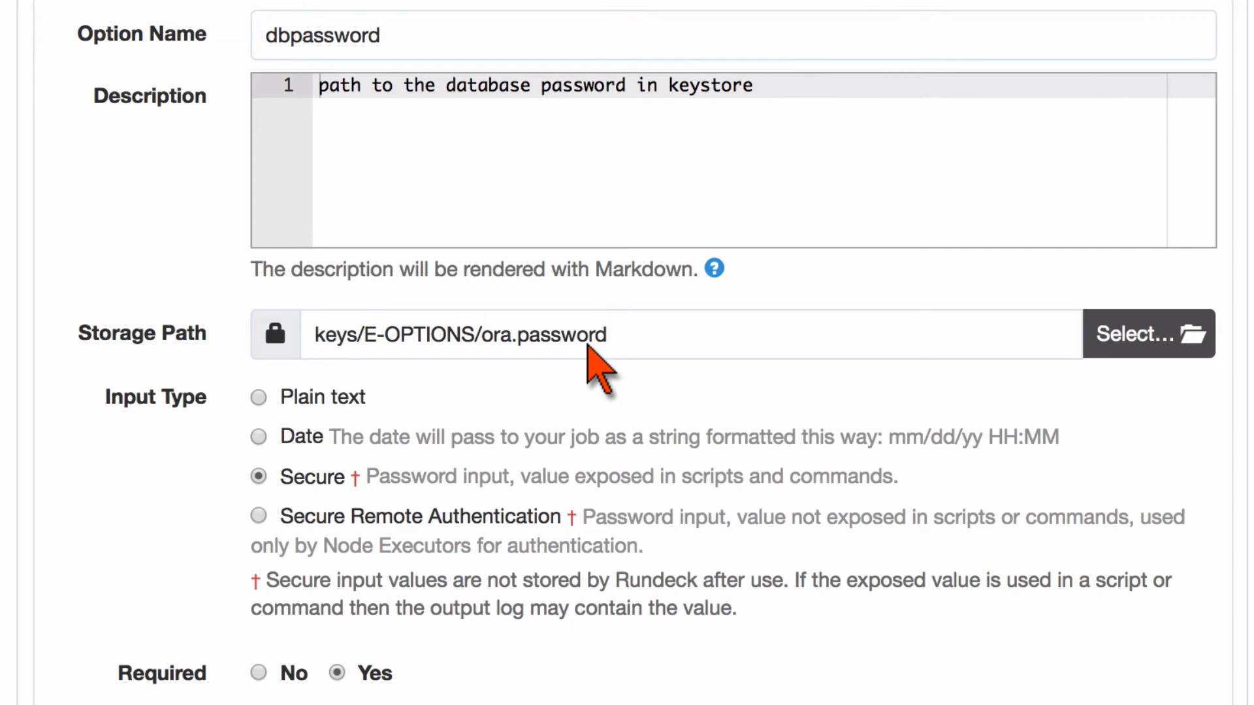
scroll("down", 3)
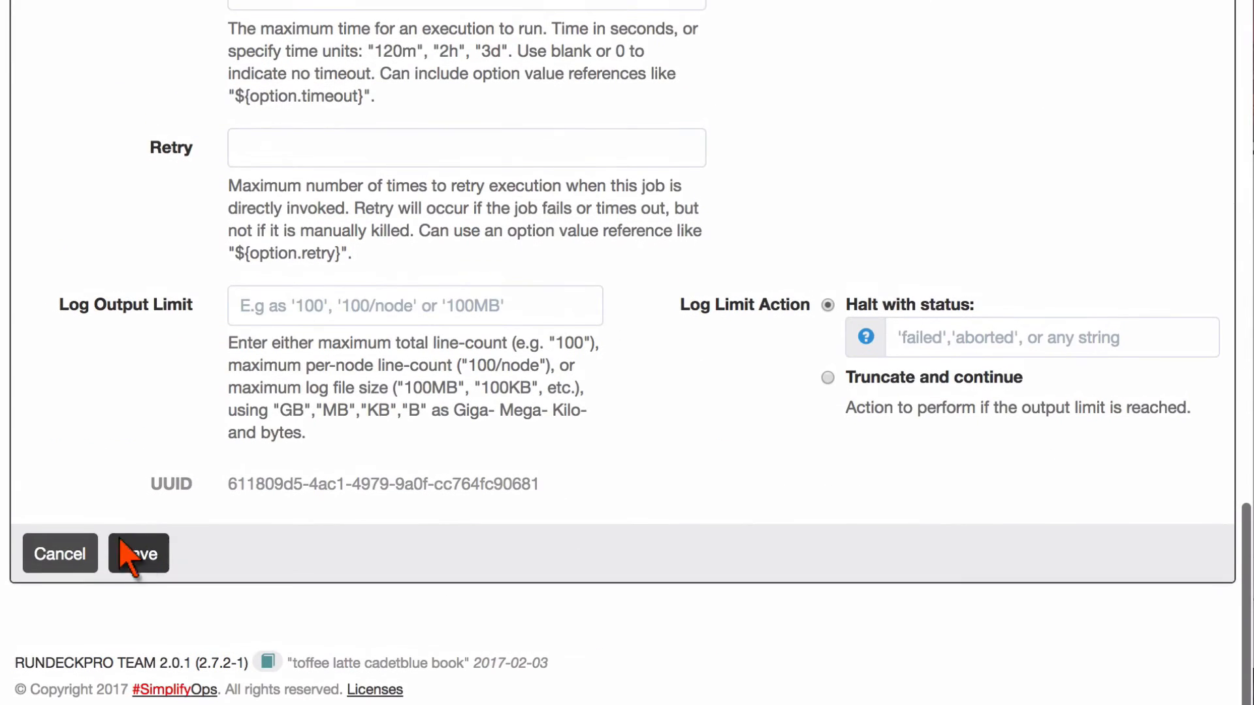
Step: Save the job, run it with dbname 'positions', view the log output, then return to the jobs list
left_click(137, 554)
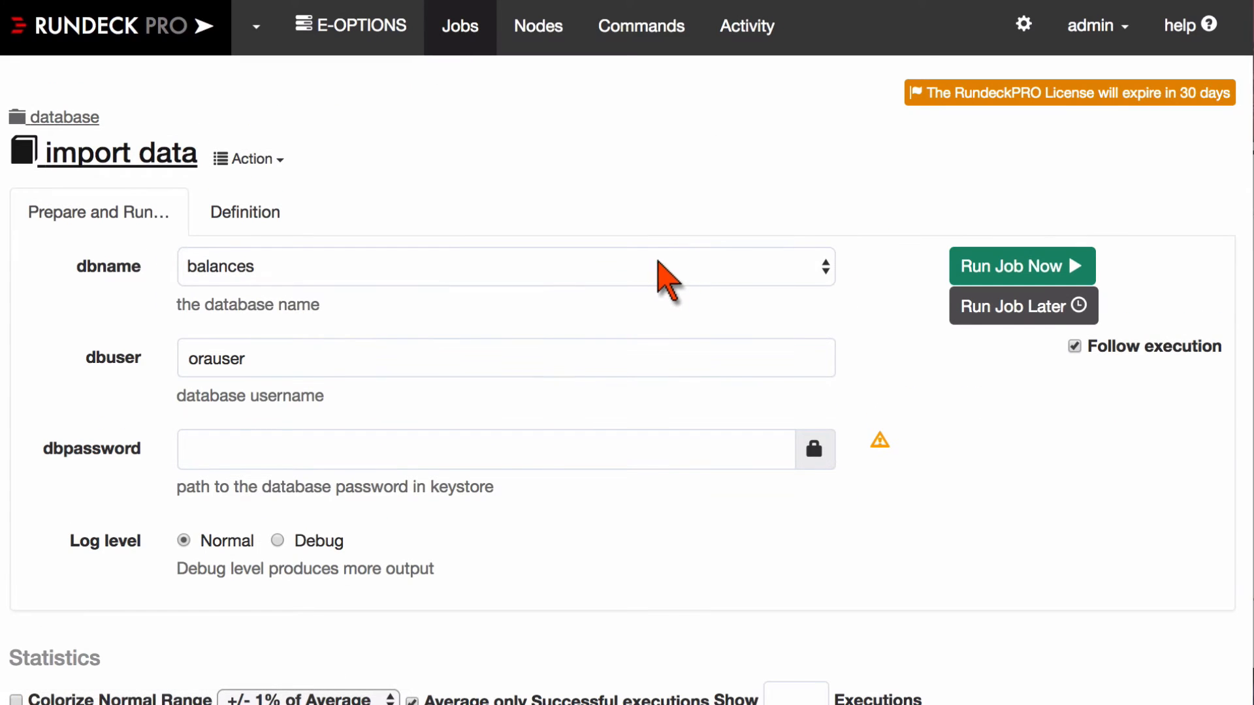
left_click(505, 267)
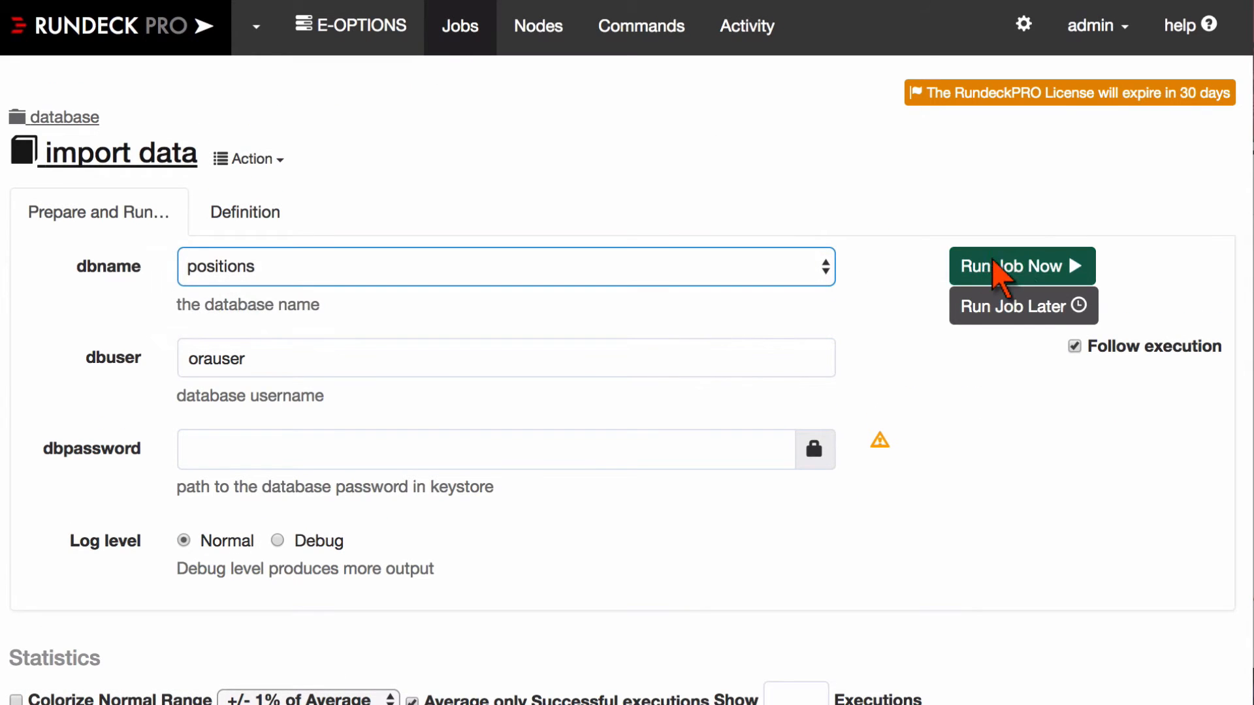
left_click(1021, 266)
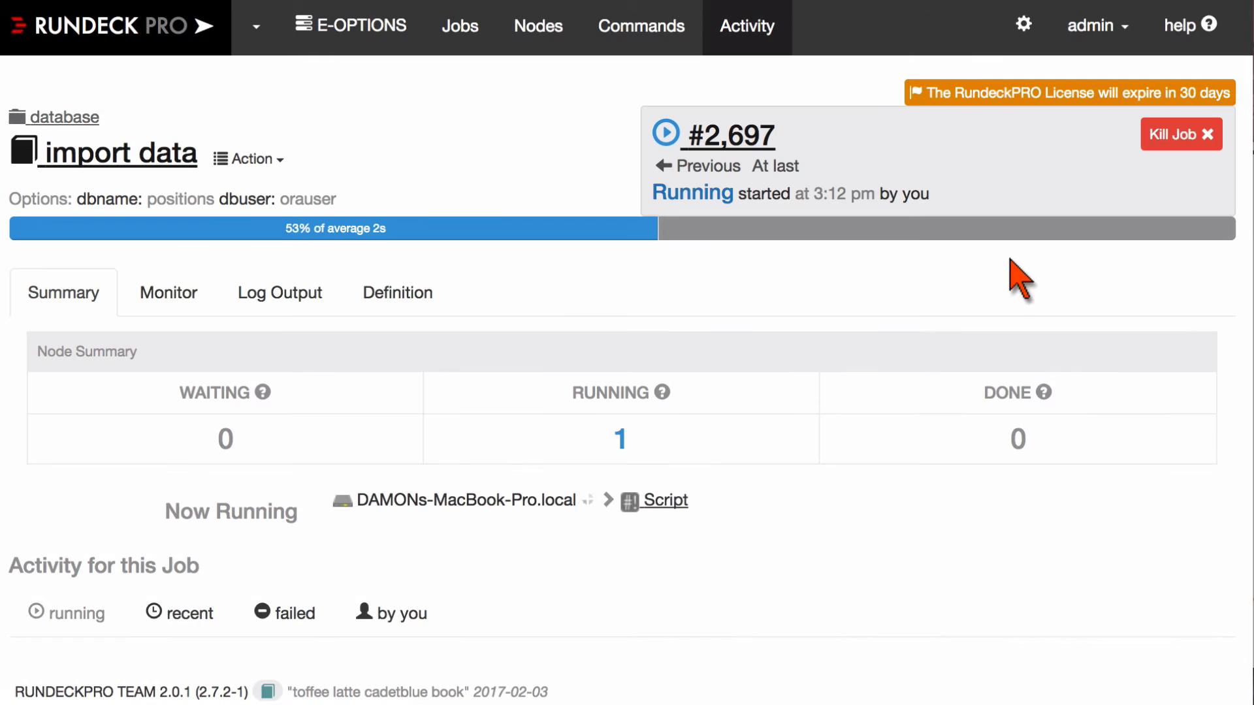
left_click(273, 291)
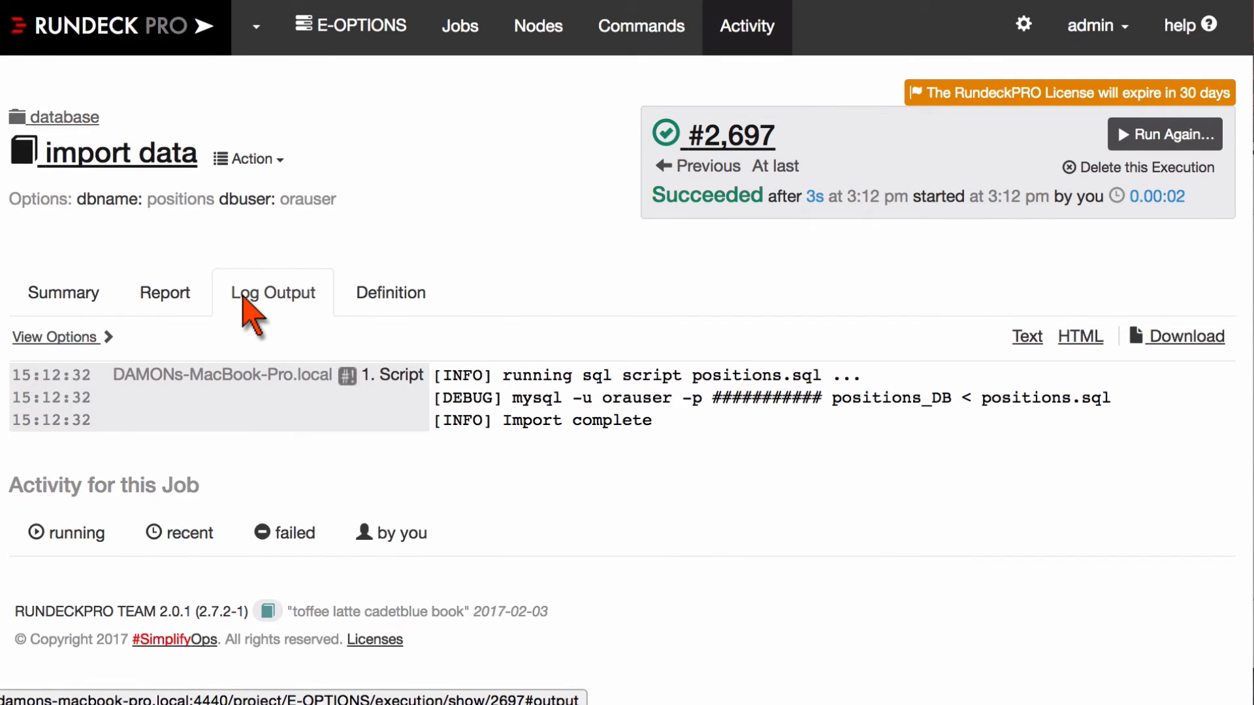
left_click(63, 292)
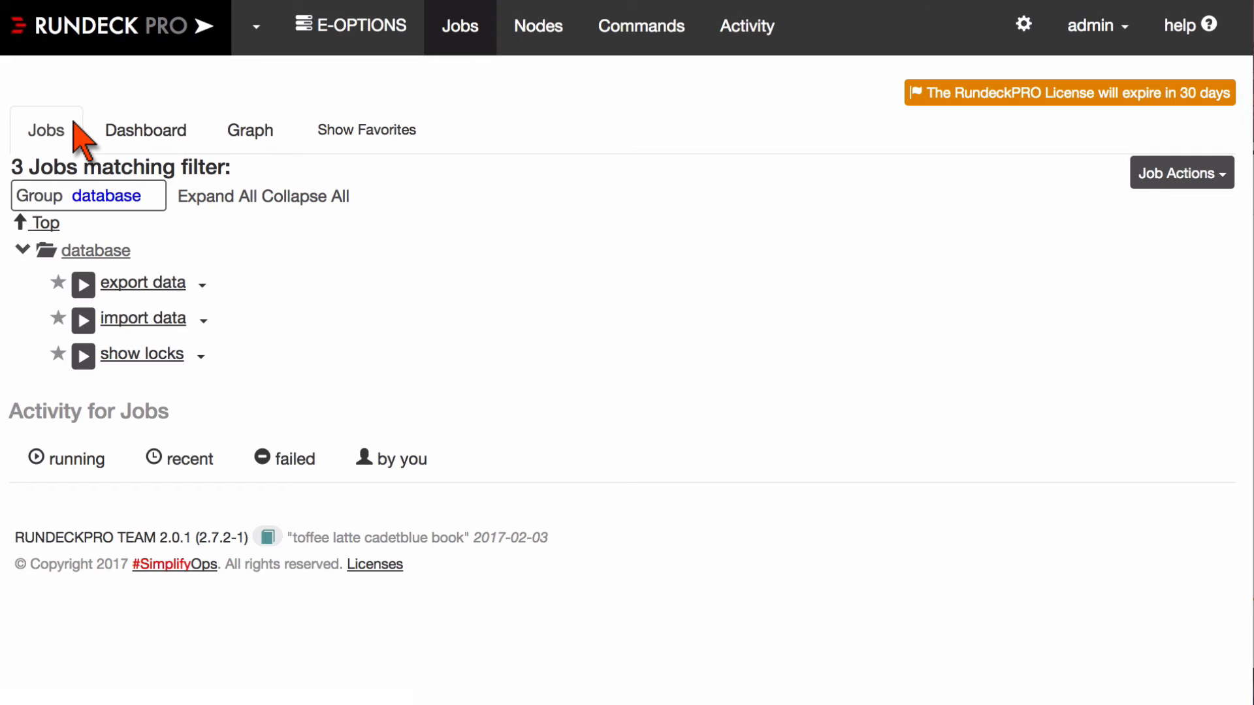
mouse_move(188, 264)
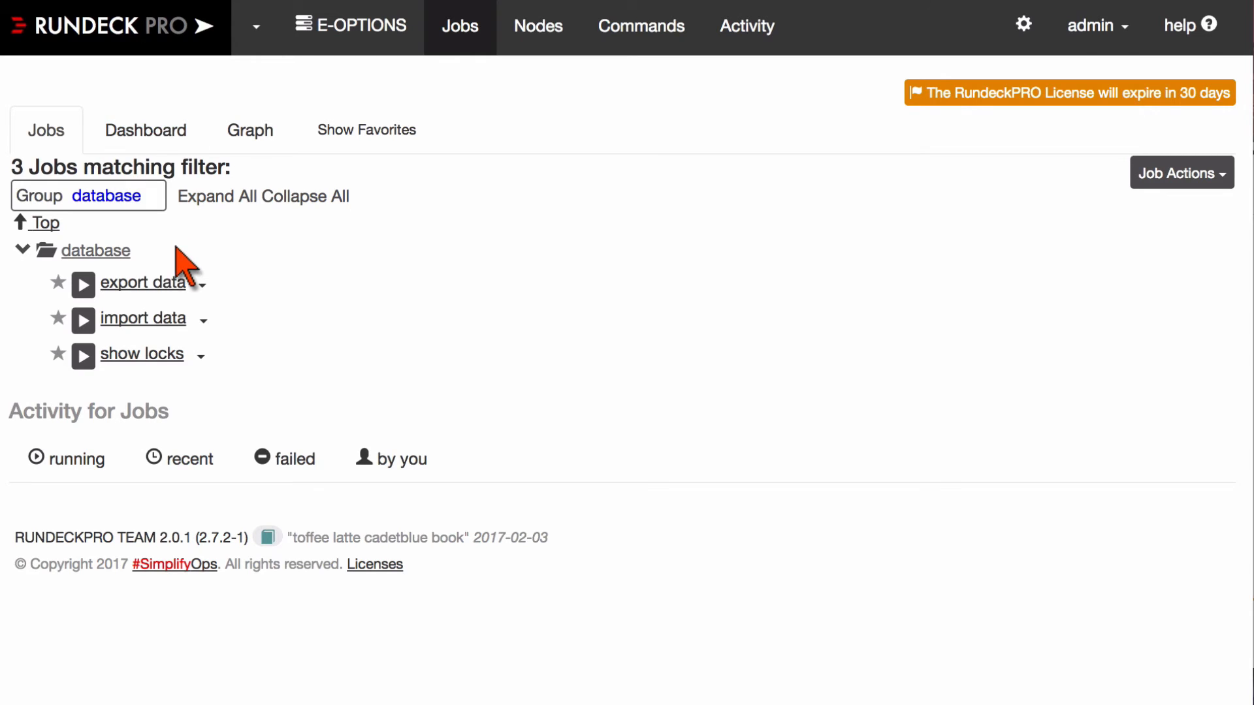
Step: View the export data job's Definition and bring up its Action menu
left_click(145, 282)
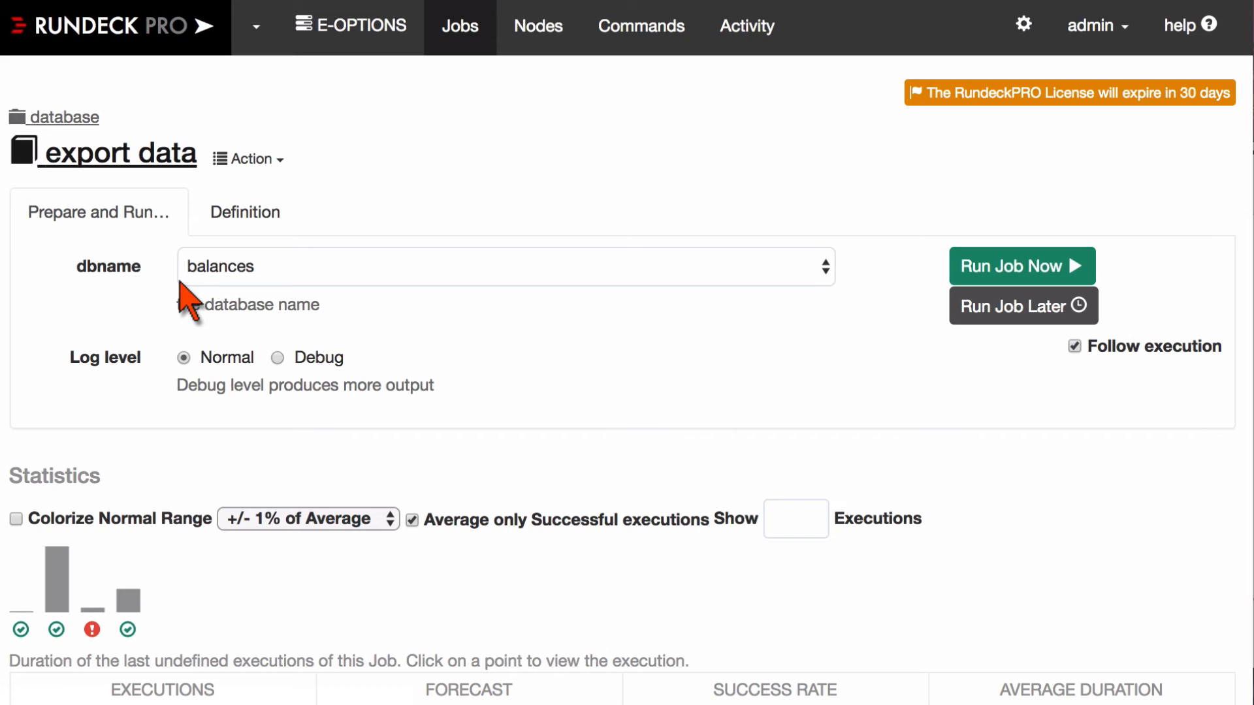
mouse_move(207, 300)
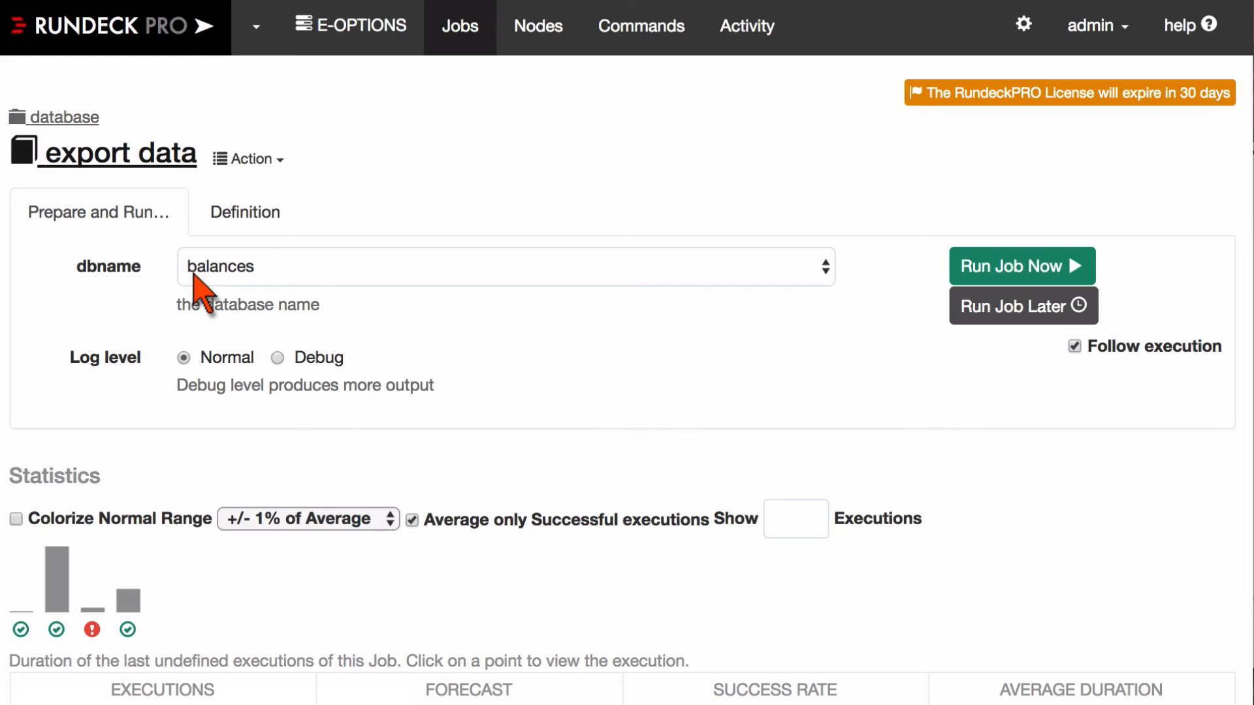
mouse_move(264, 279)
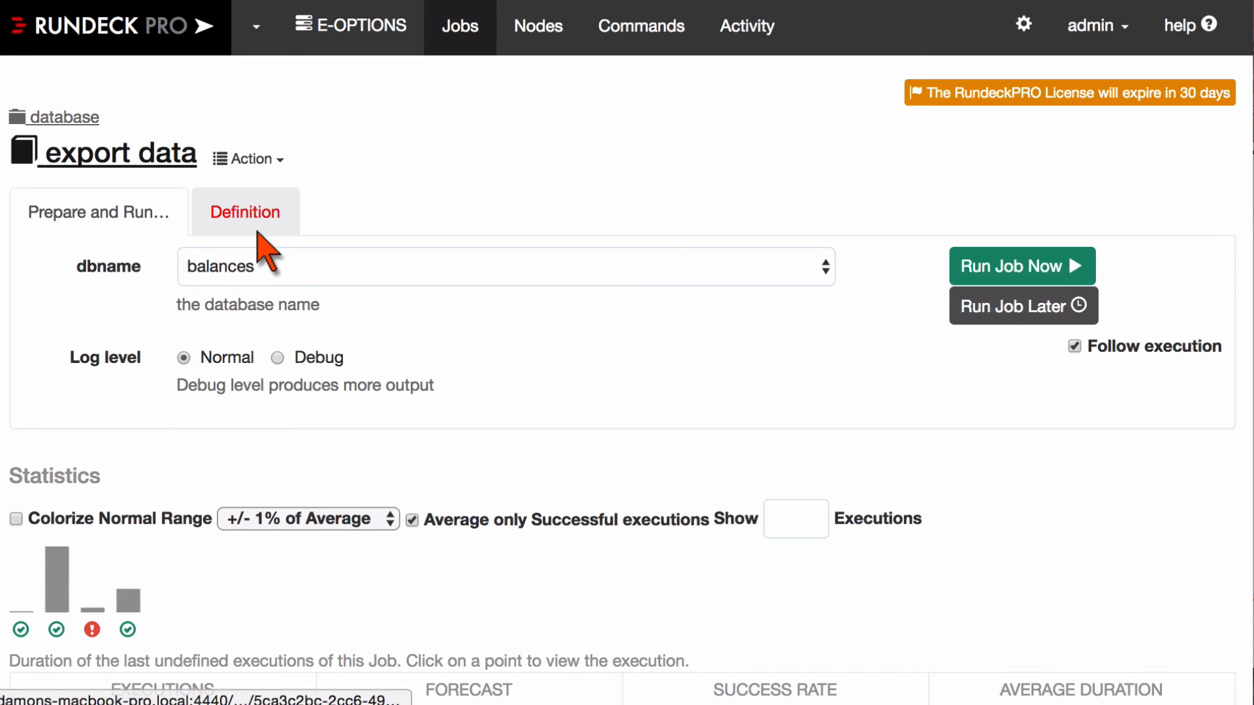
left_click(244, 212)
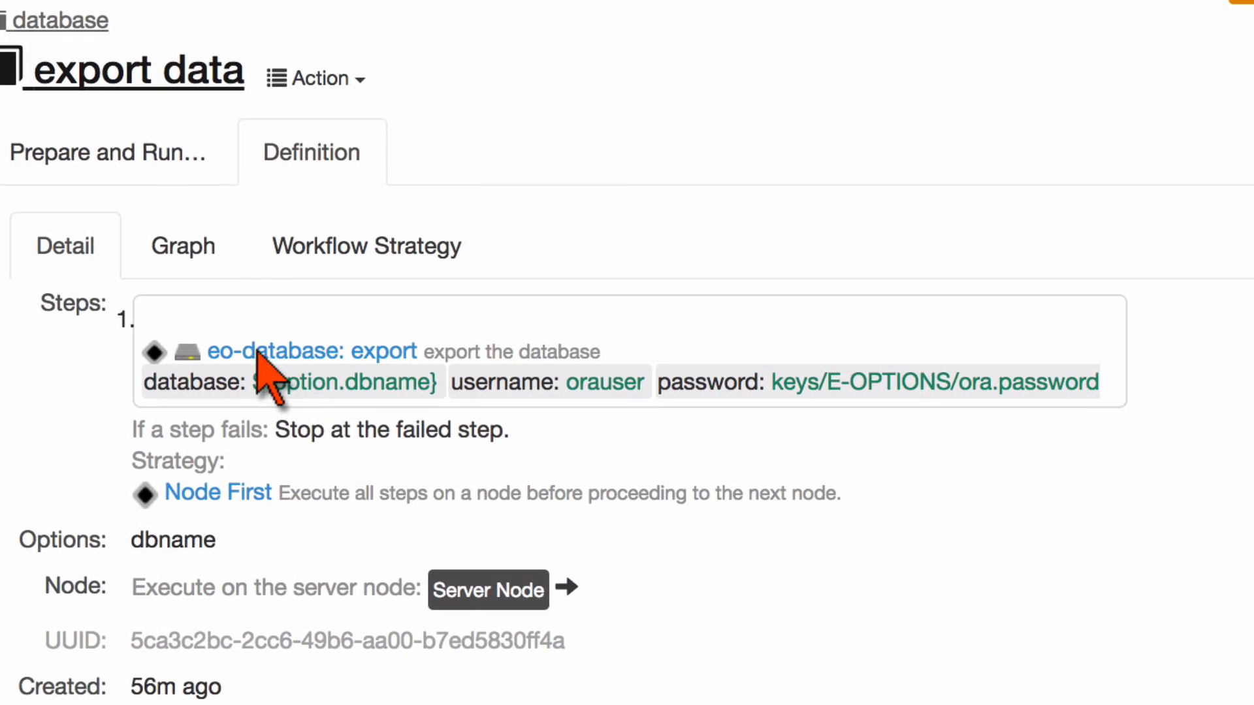
mouse_move(391, 392)
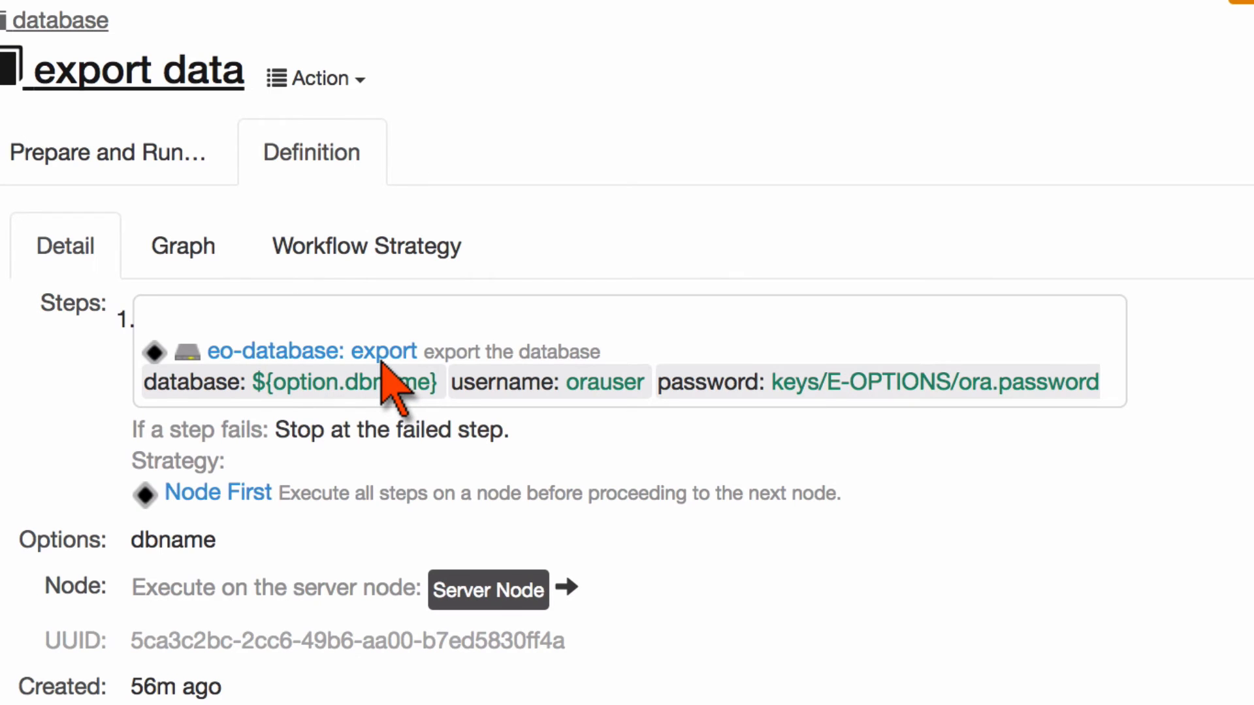
left_click(315, 77)
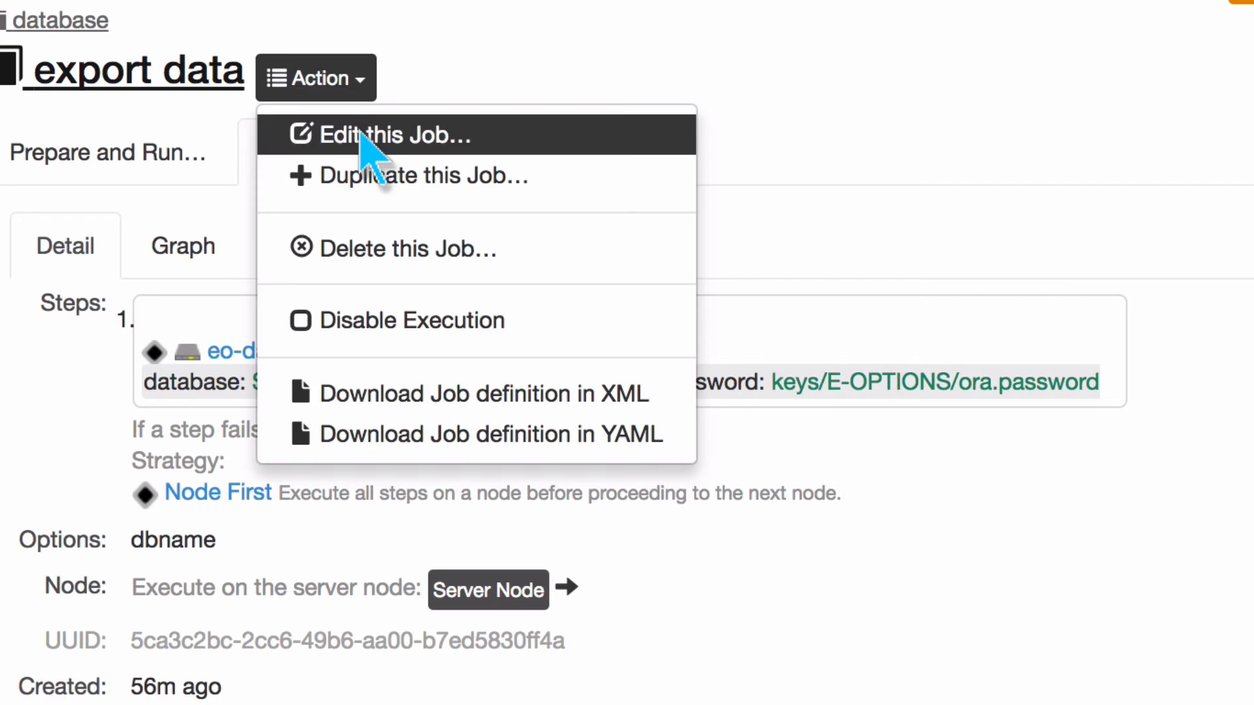
Step: Edit the job and check the eo-database export step's password key picker, leaving it unchanged
left_click(390, 135)
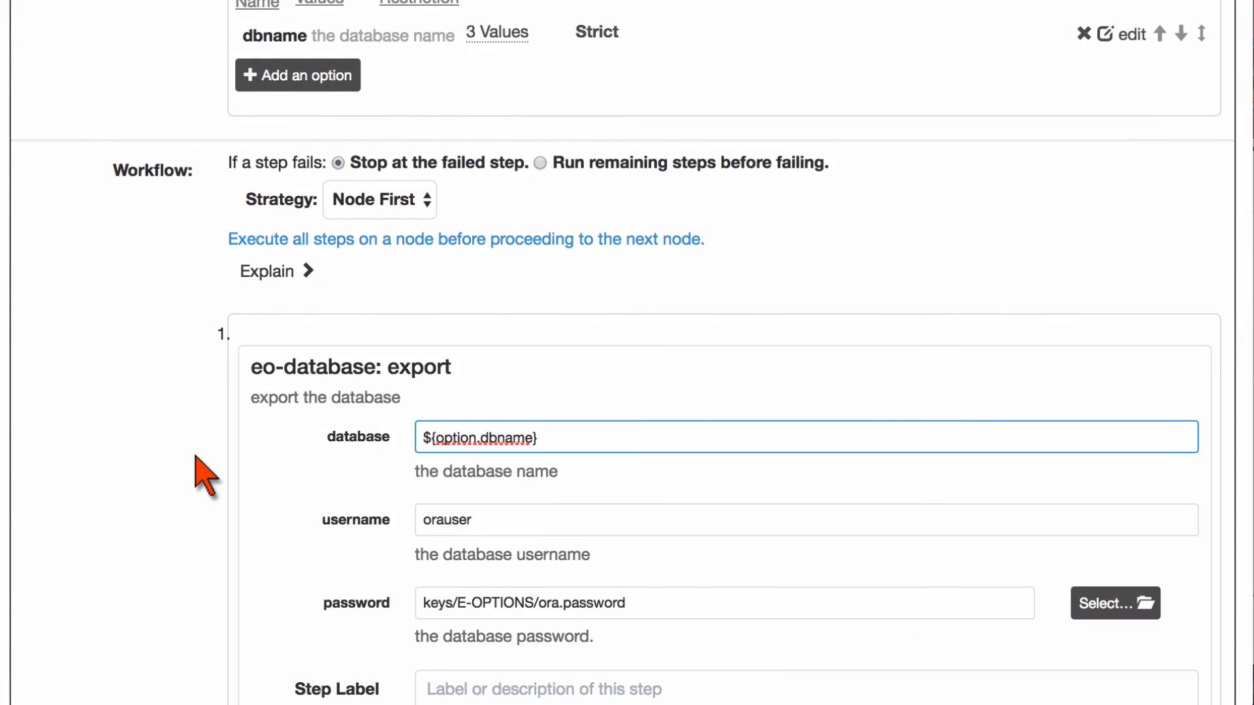
scroll("down", 3)
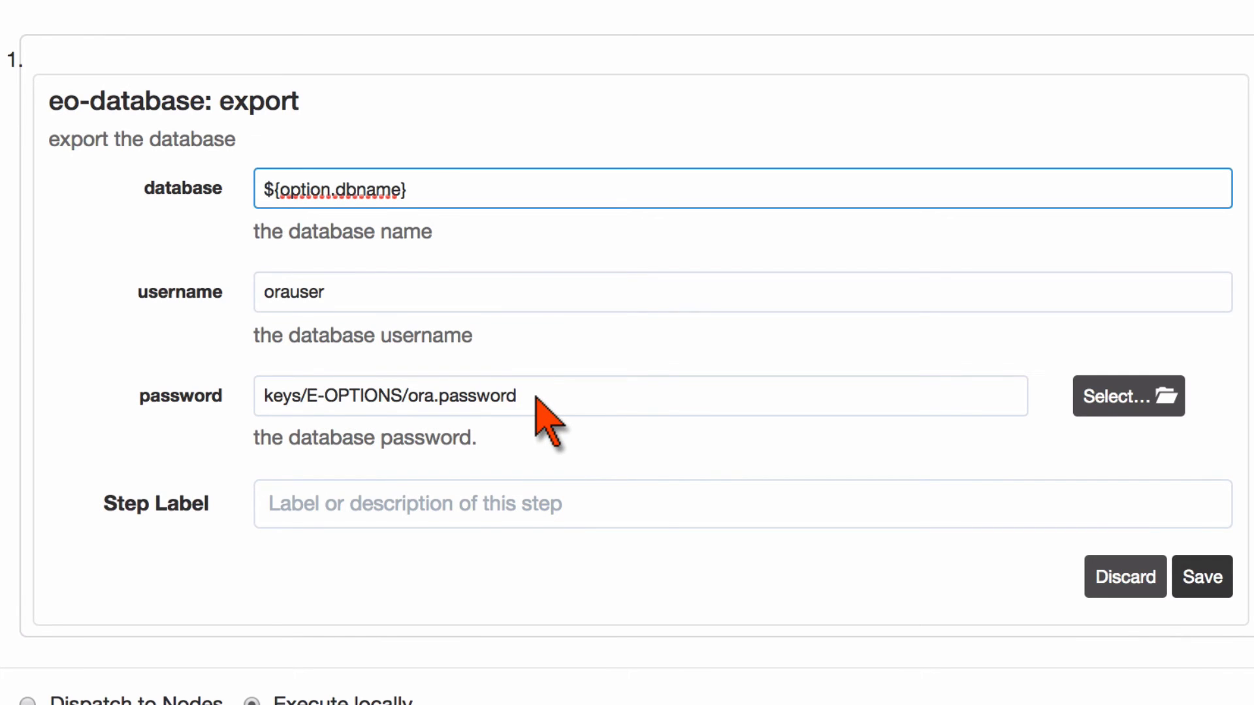
mouse_move(1080, 415)
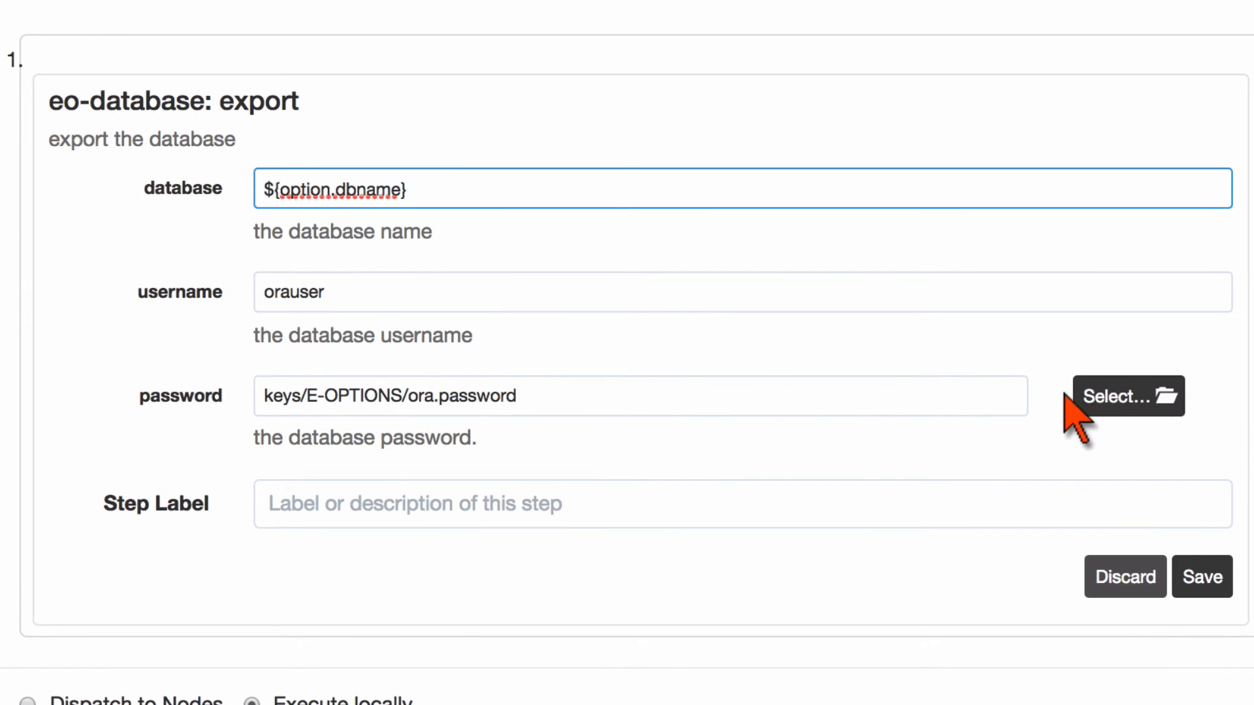
mouse_move(964, 419)
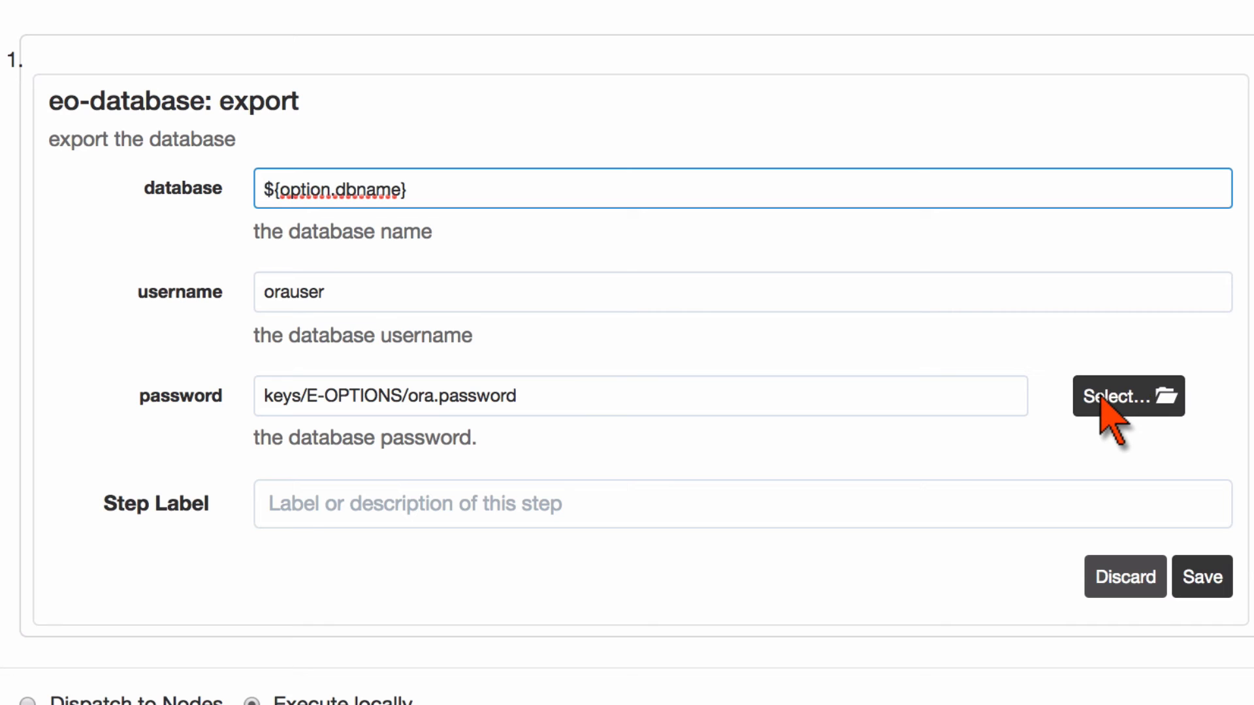
left_click(640, 395)
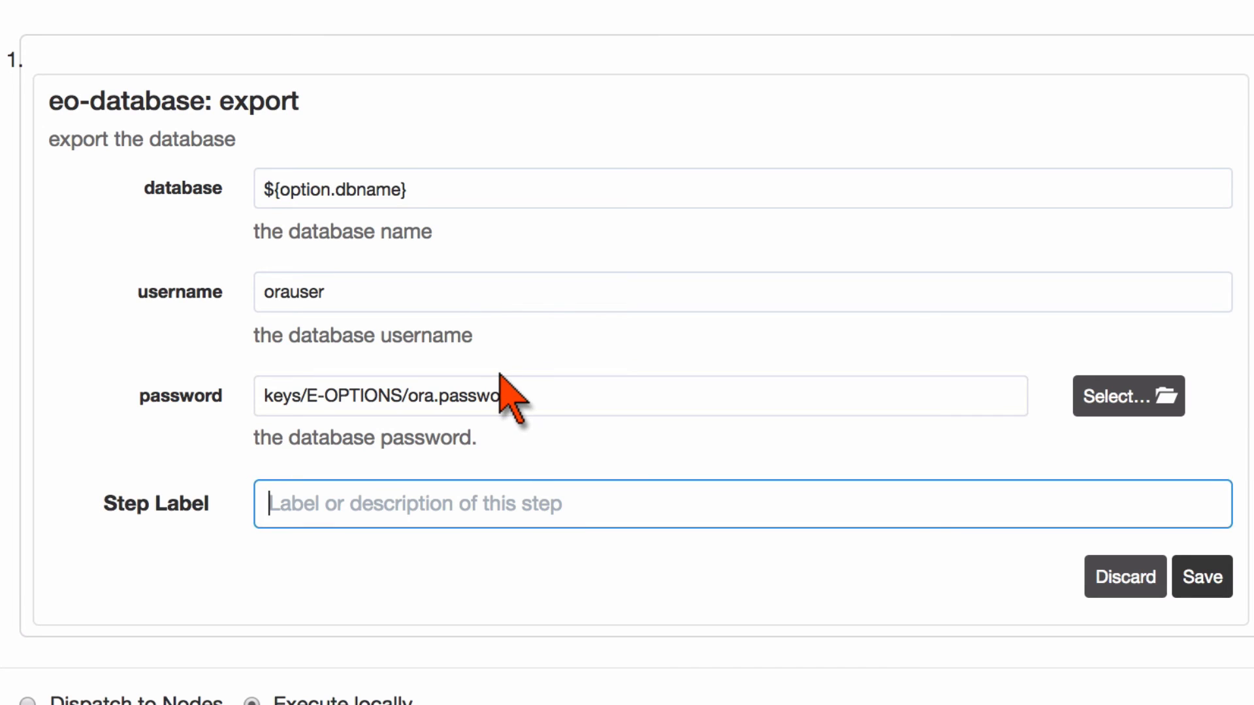
mouse_move(723, 417)
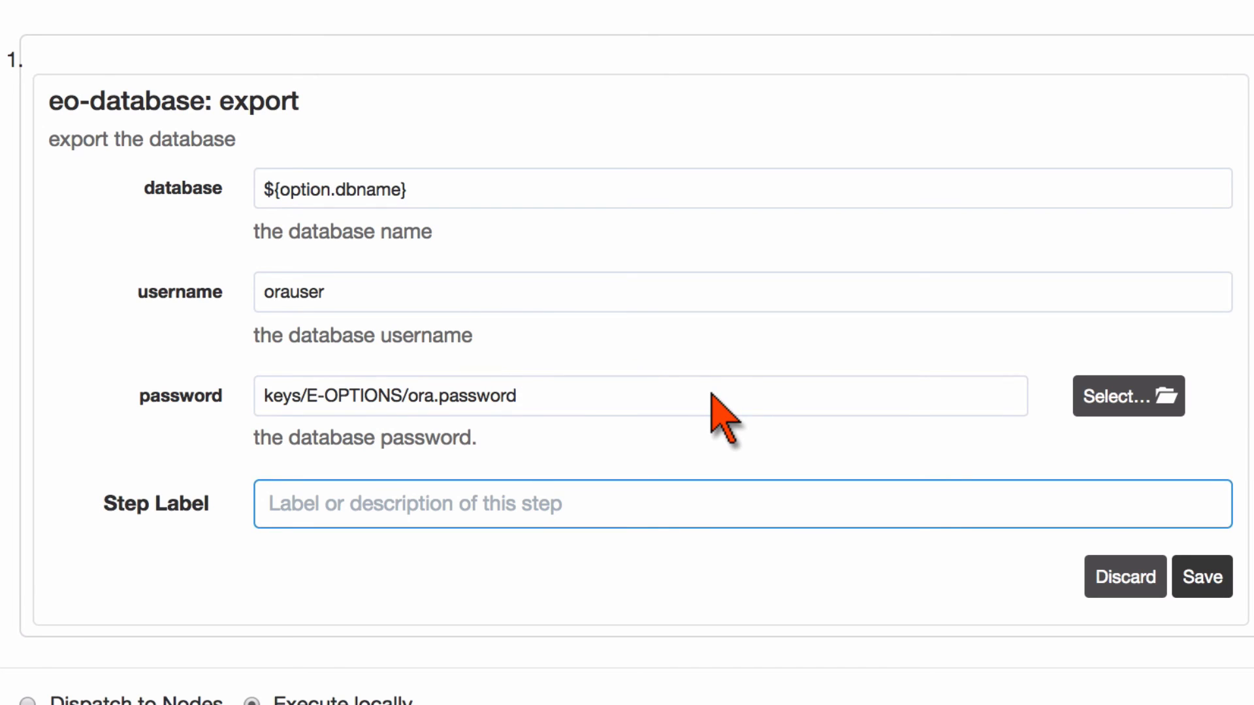
mouse_move(578, 423)
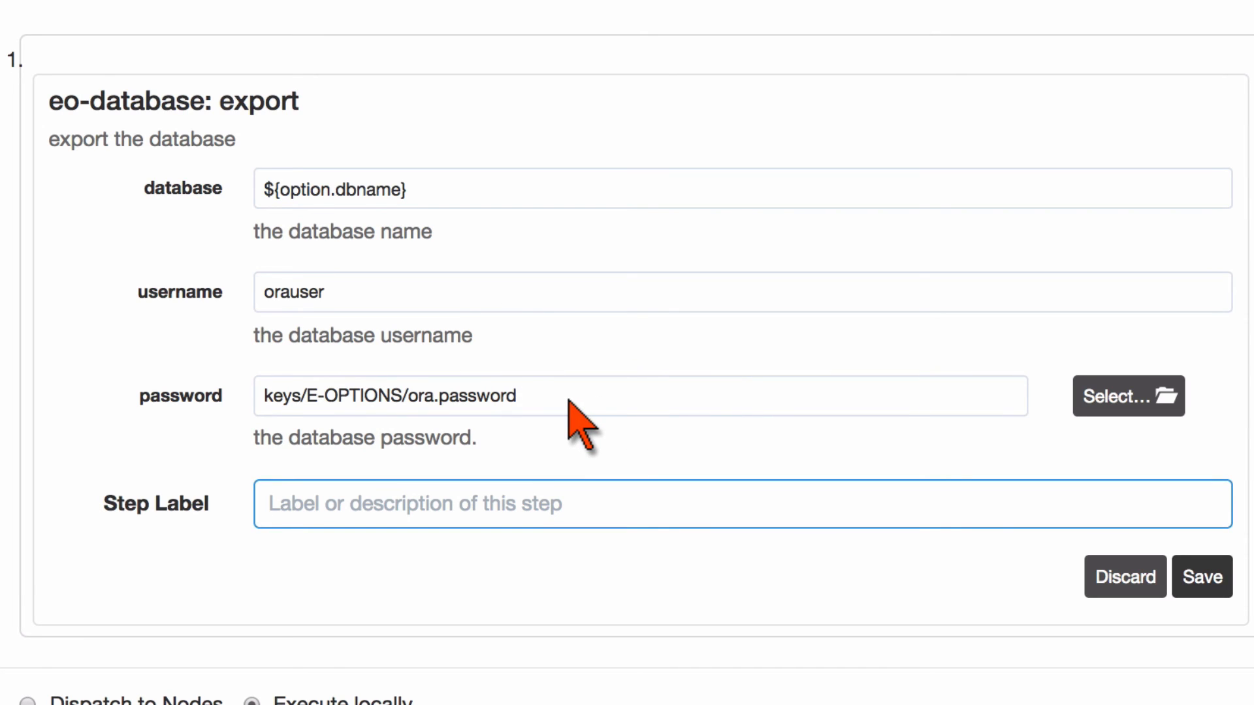
mouse_move(427, 343)
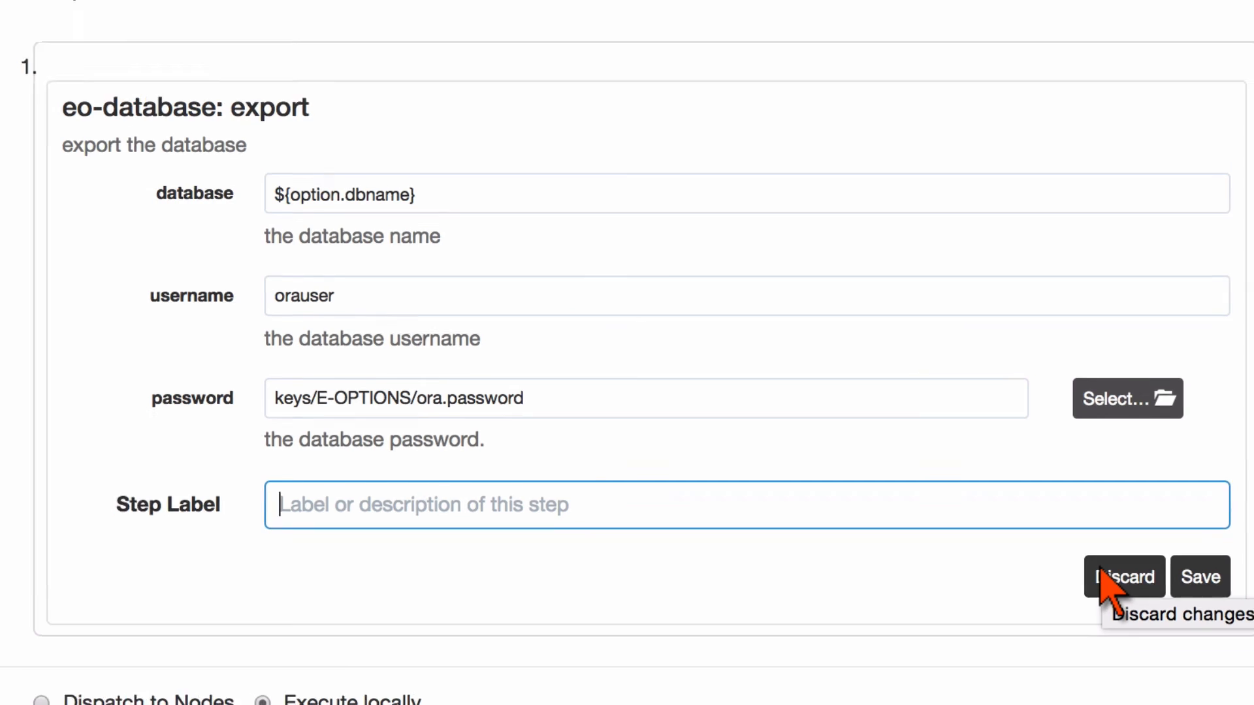
scroll("down", 3)
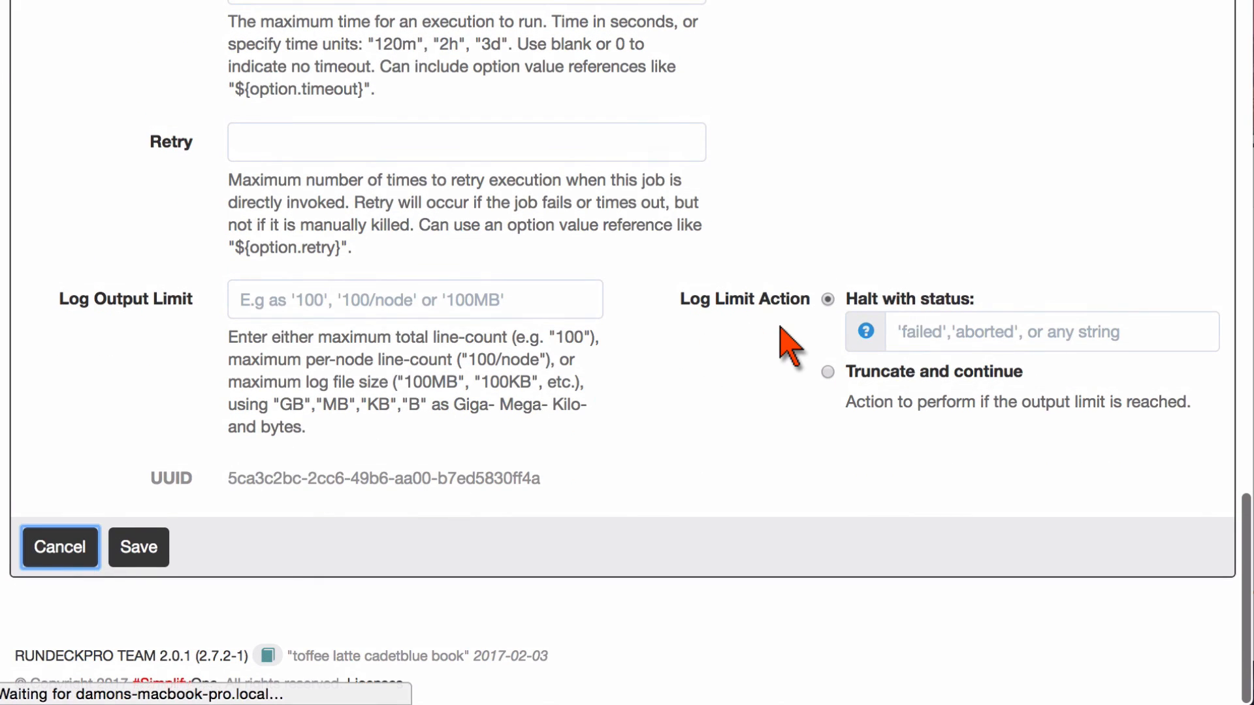
Step: Cancel the job editor and reopen the project's Key Storage listing E-OPTIONS and RETAIL-WEB
left_click(60, 547)
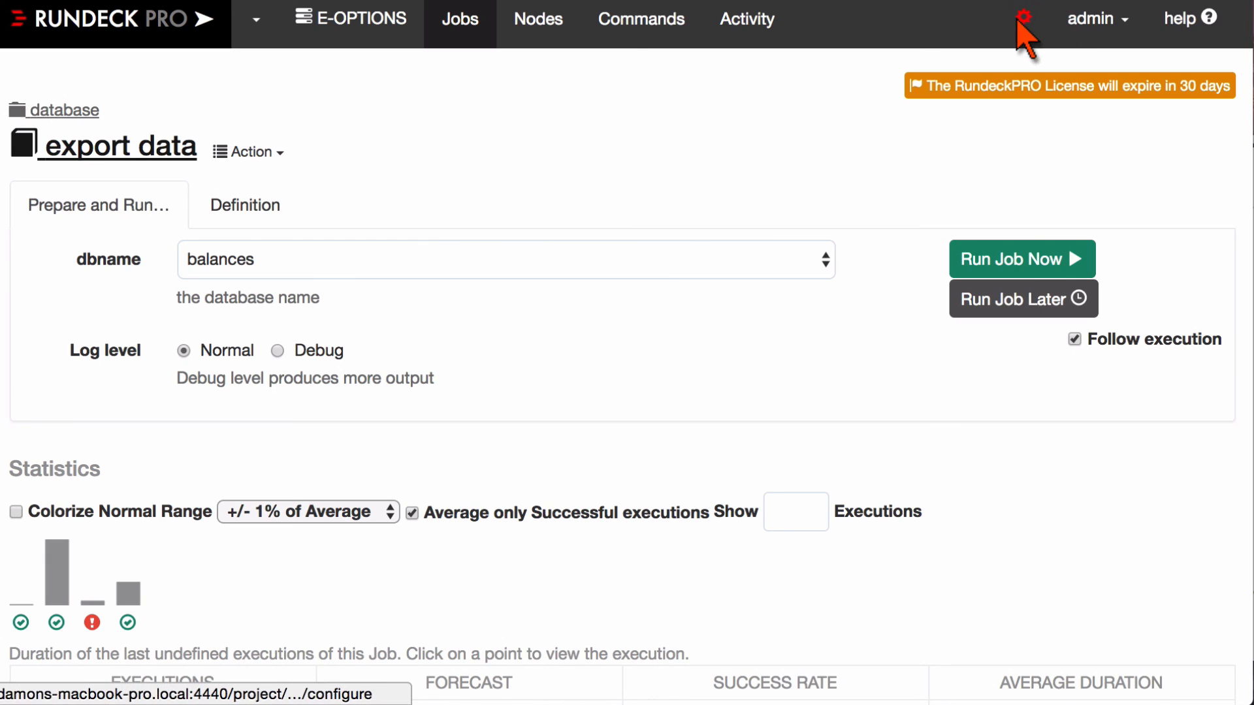
left_click(1022, 19)
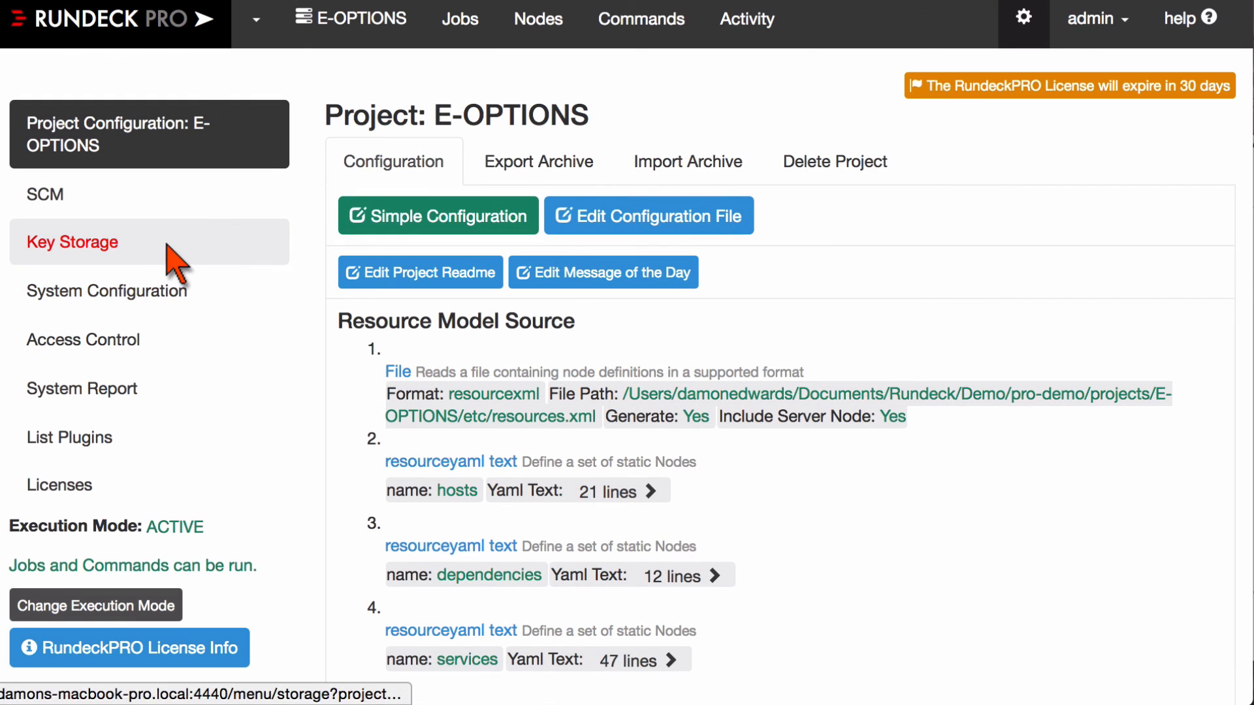
left_click(72, 241)
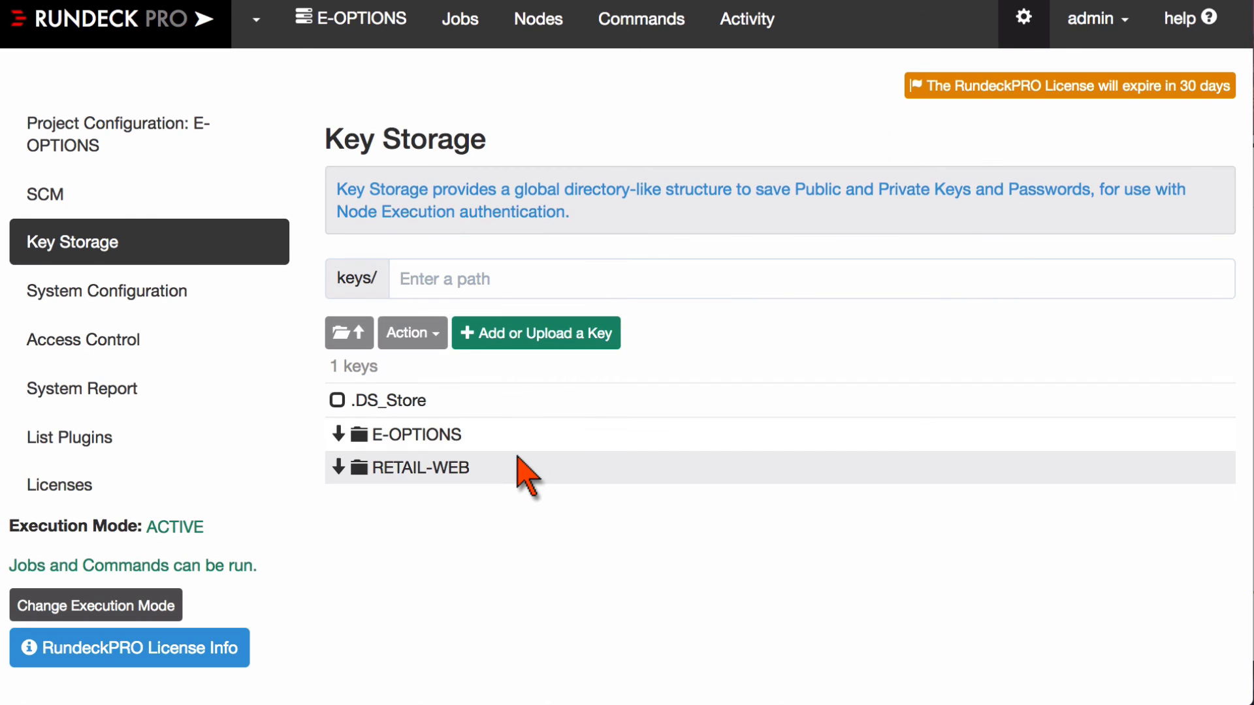